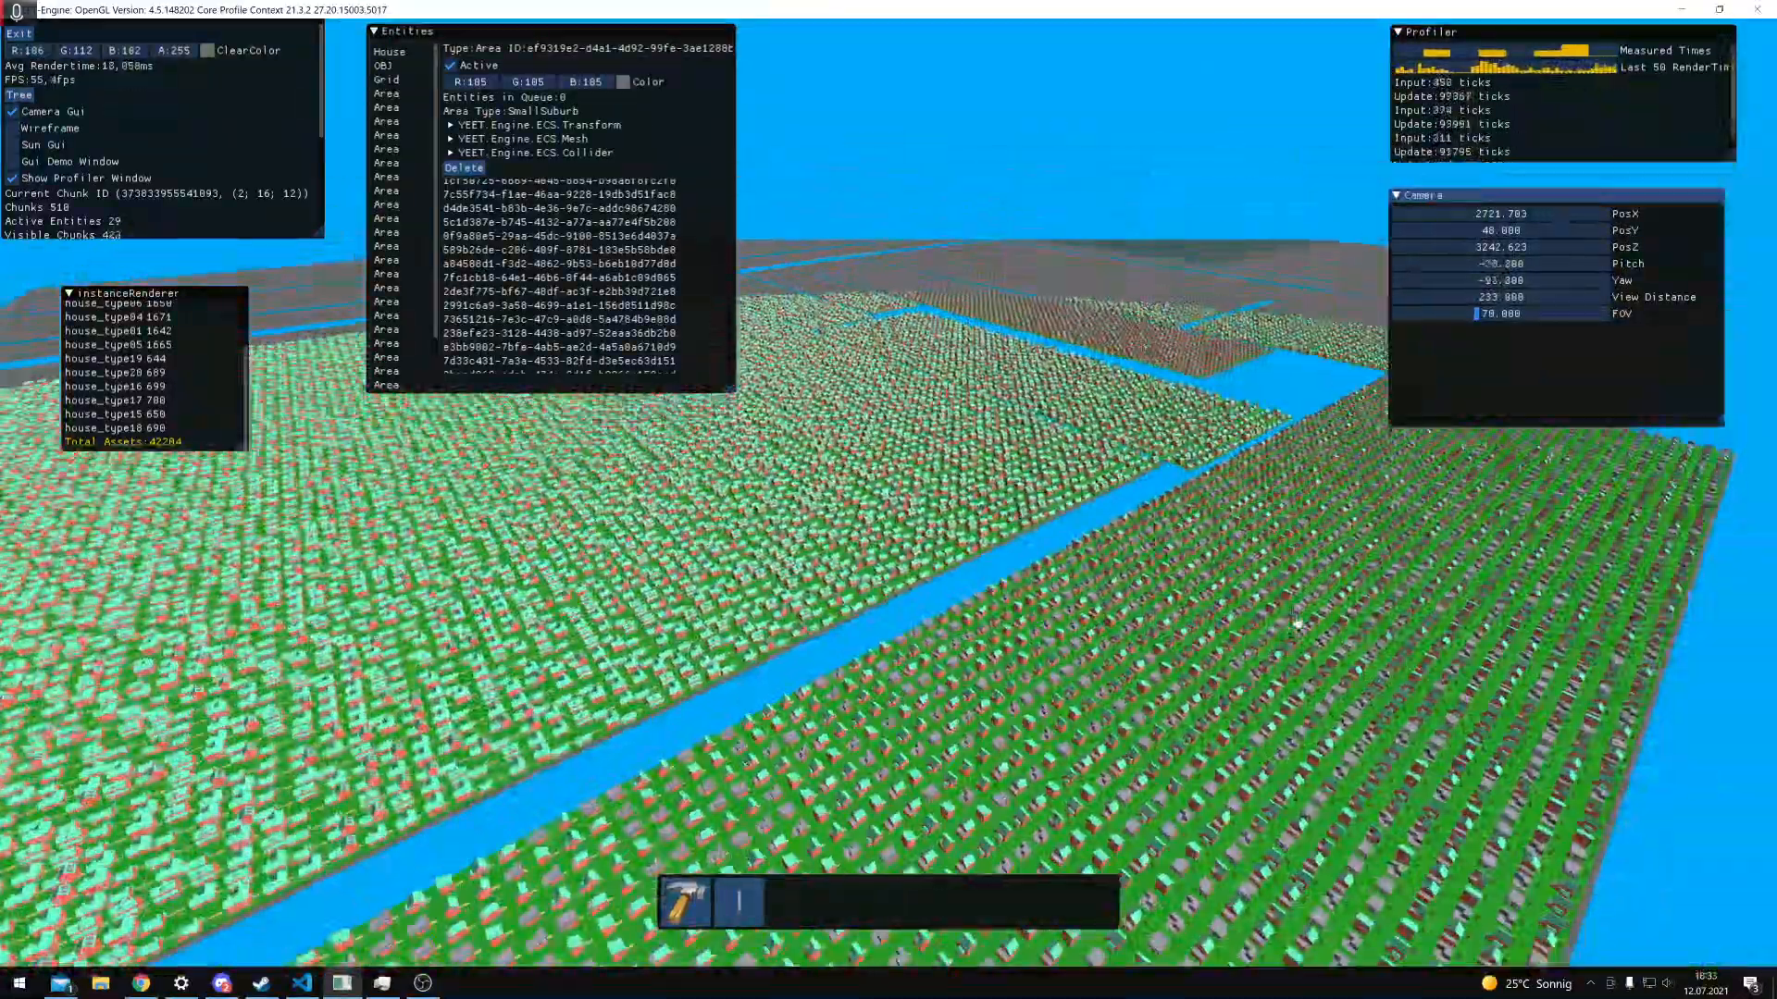
# Fly the camera upward with view distance about 420 to render roughly 2,300 chunks
pyautogui.moveTo(1297, 624); pyautogui.dragTo(1275, 646)
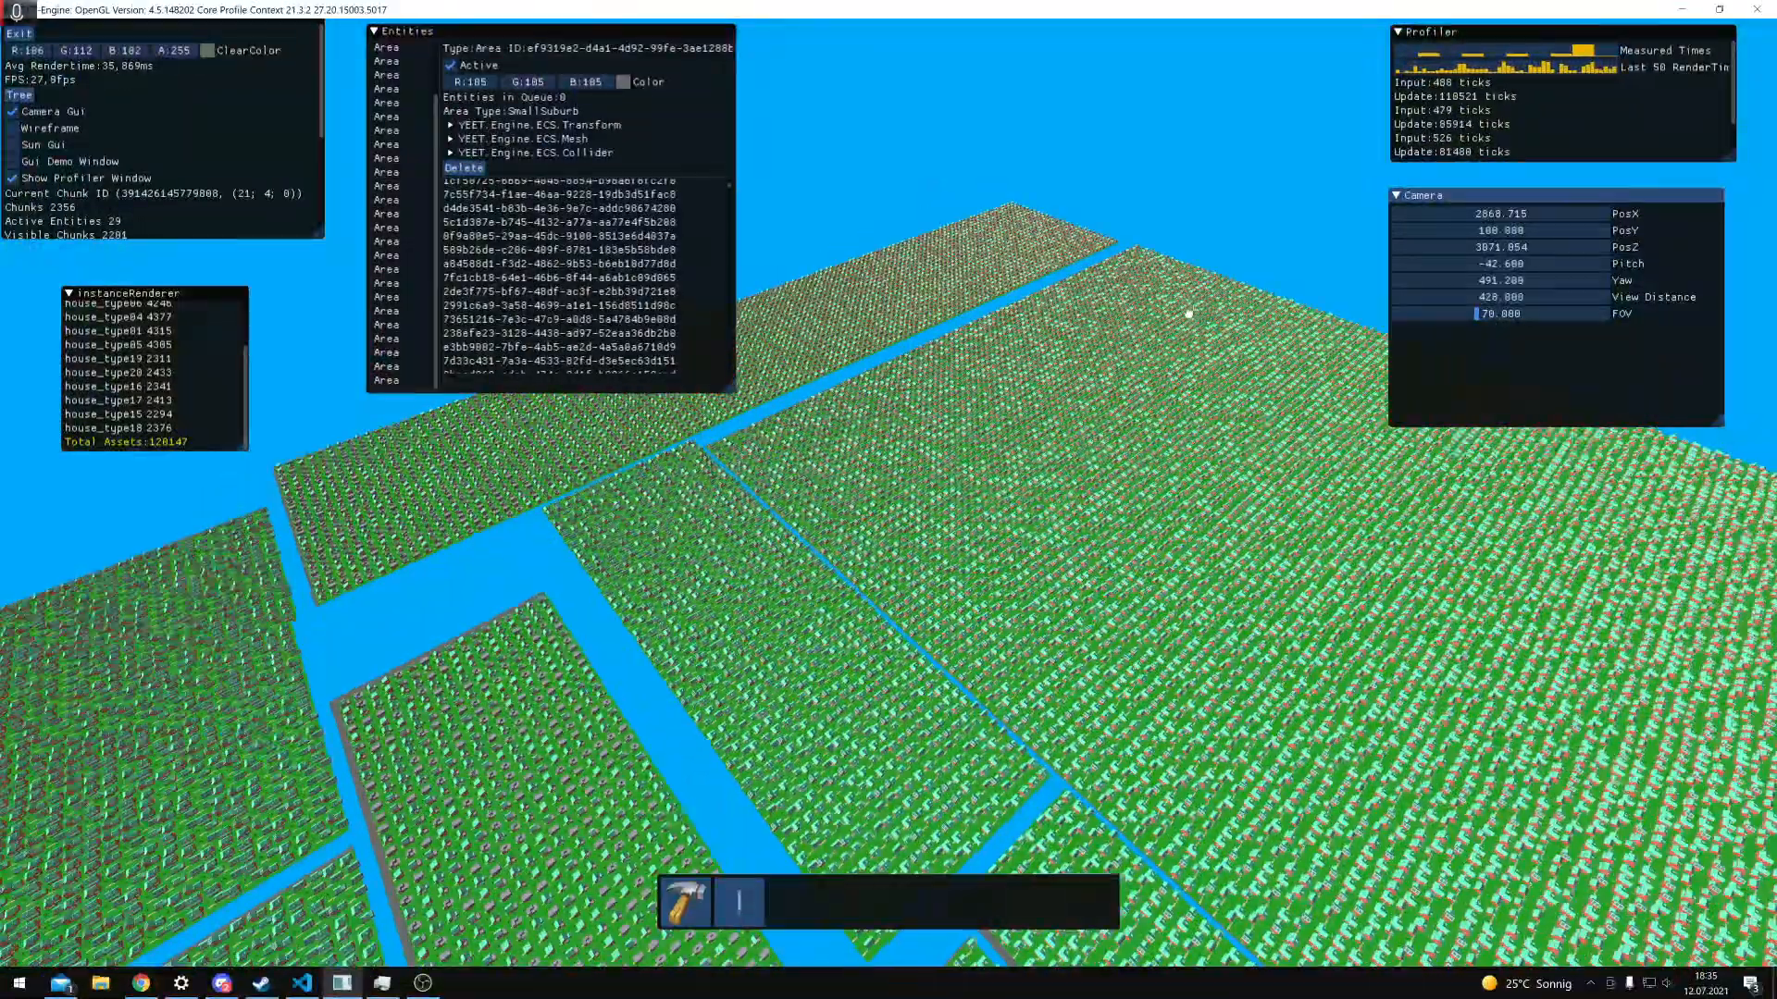
# Lower the camera with view distance 142 and expand the framebuffer and depth-buffer previews
pyautogui.moveTo(1188, 312); pyautogui.dragTo(742, 313)
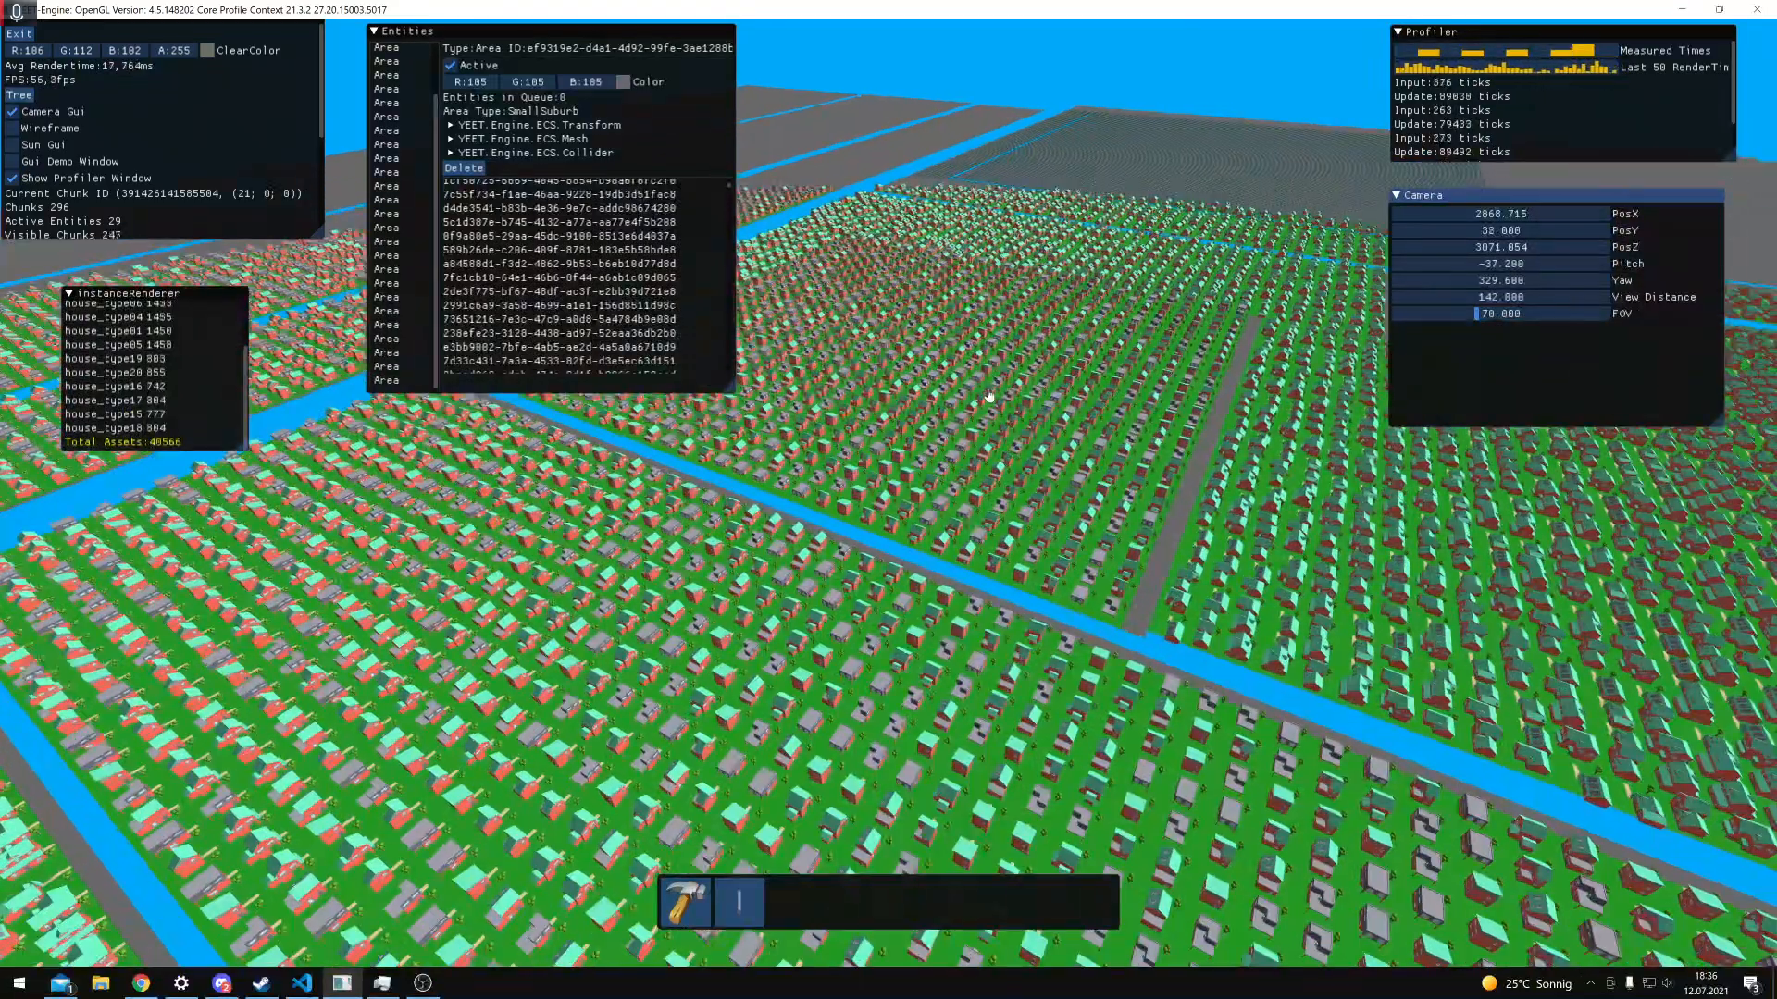
pyautogui.click(581, 306)
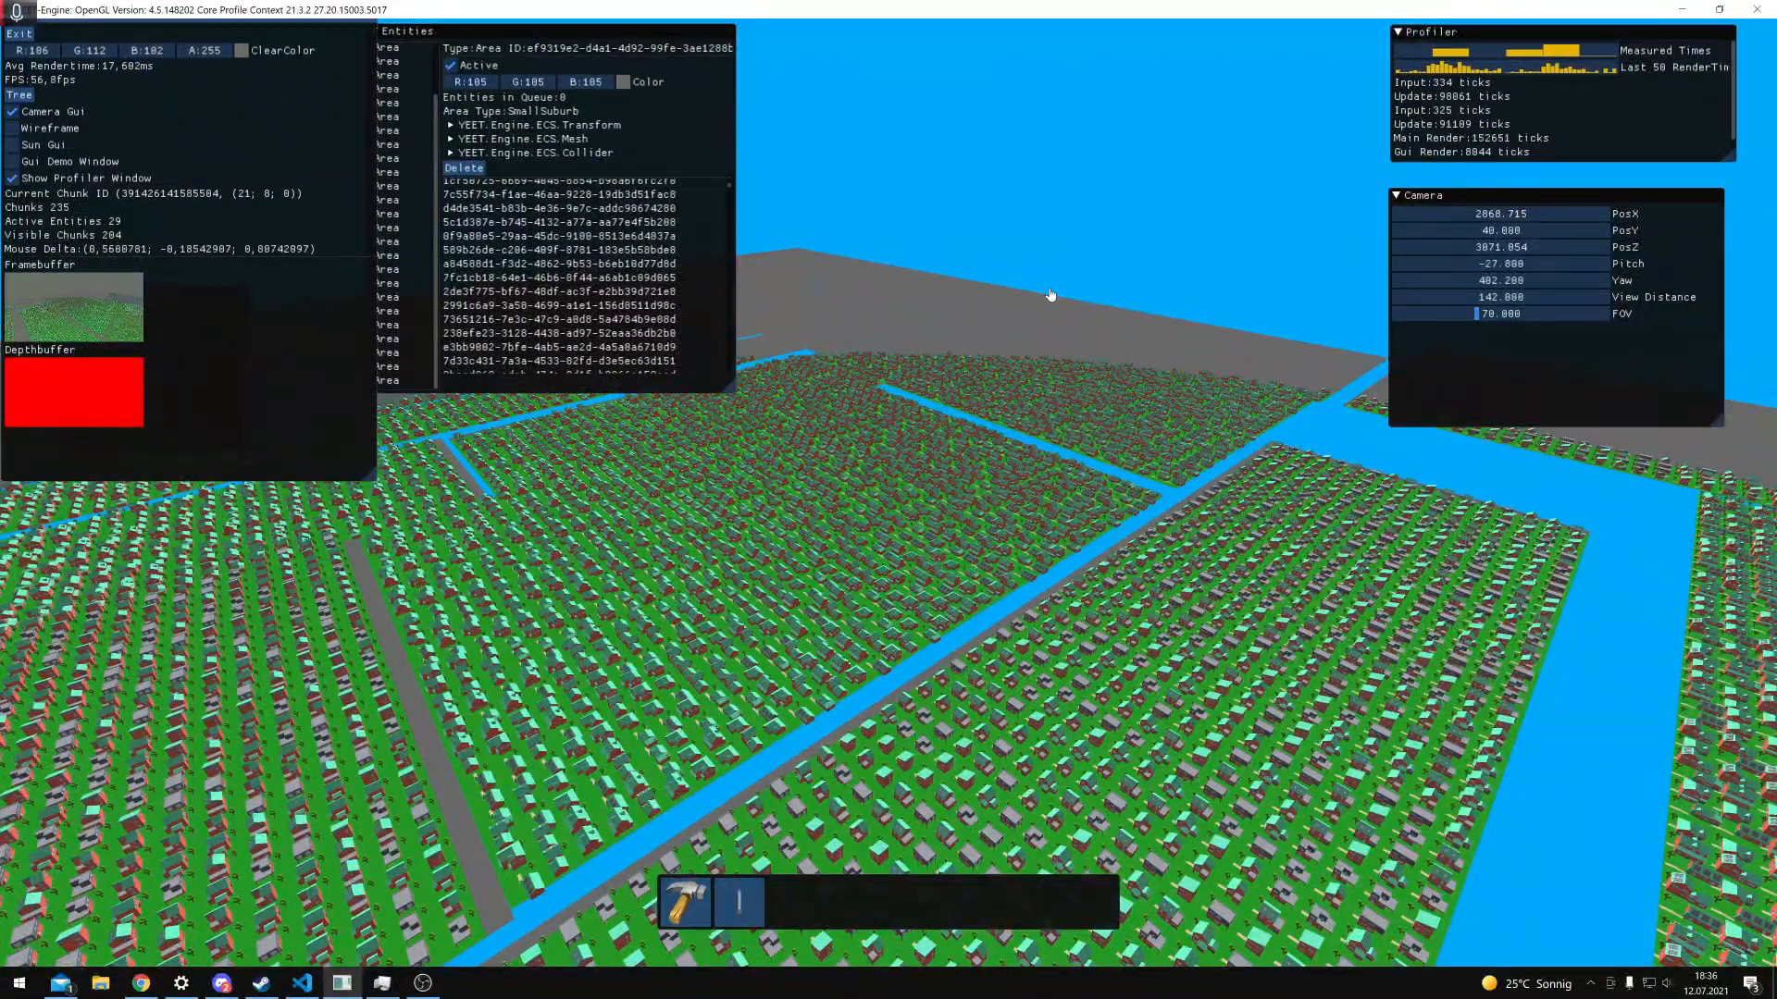
# Reveal the instanceRenderer window's full asset counts, then bring Visual Studio Code to the front
pyautogui.click(557, 263)
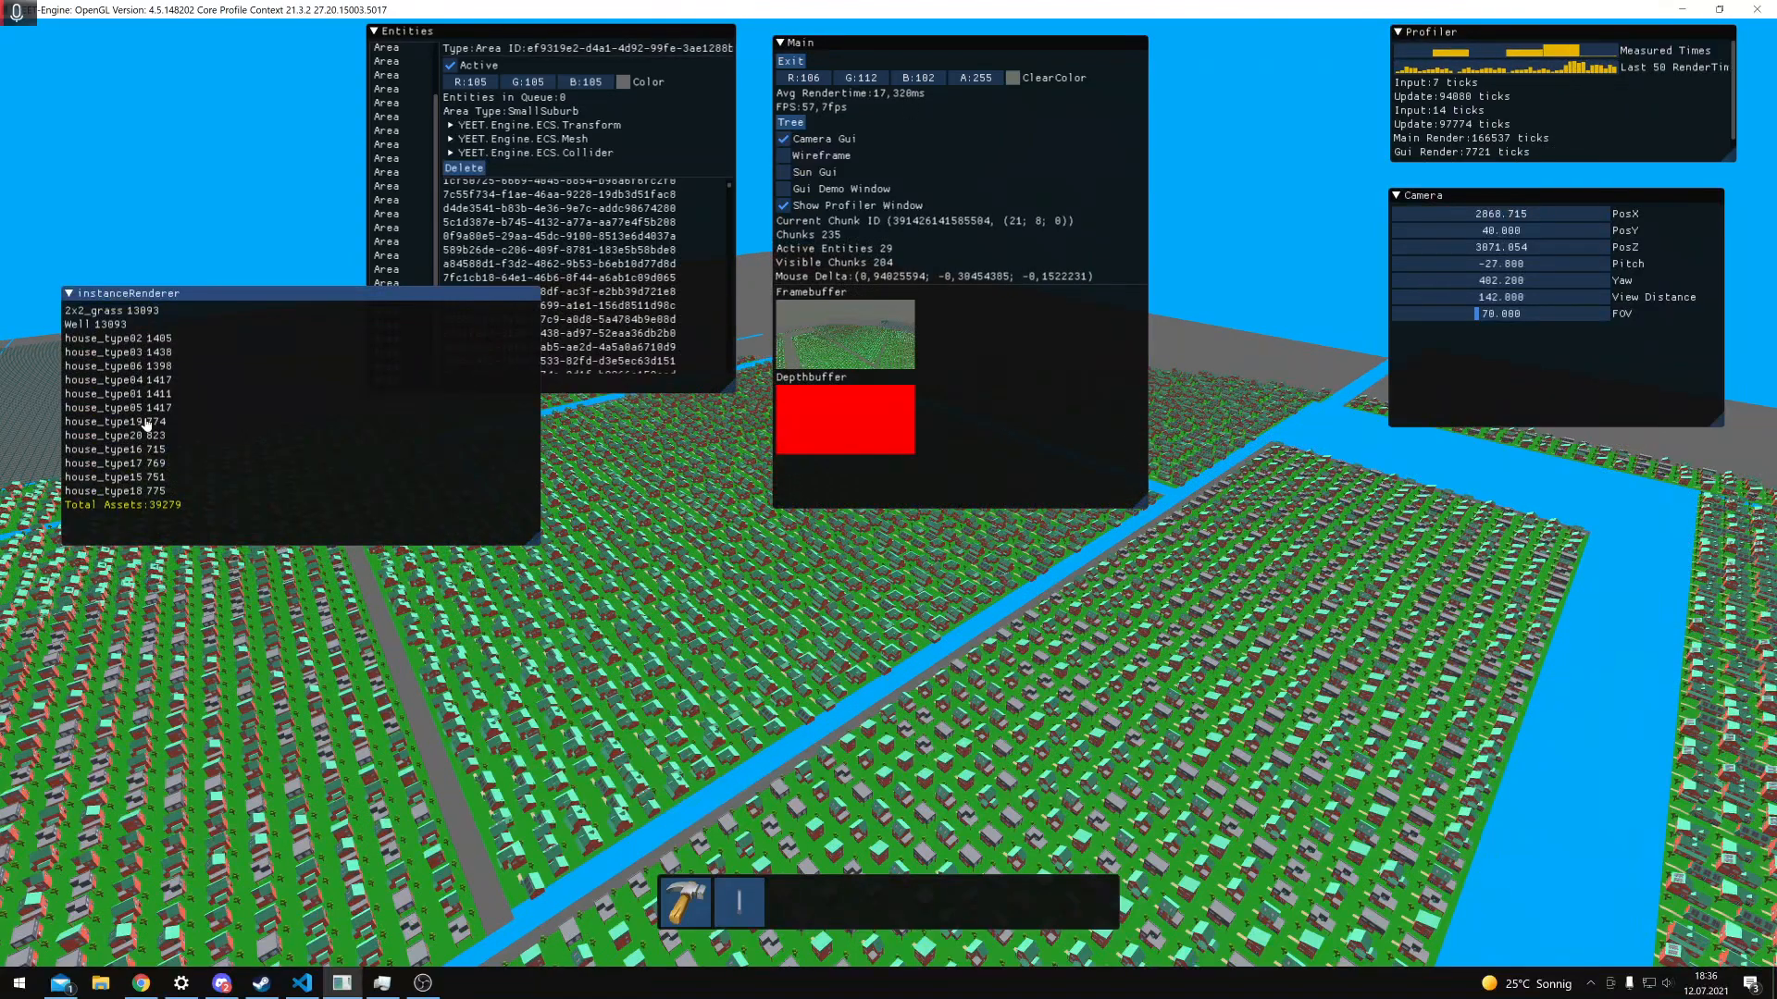
pyautogui.moveTo(314, 492)
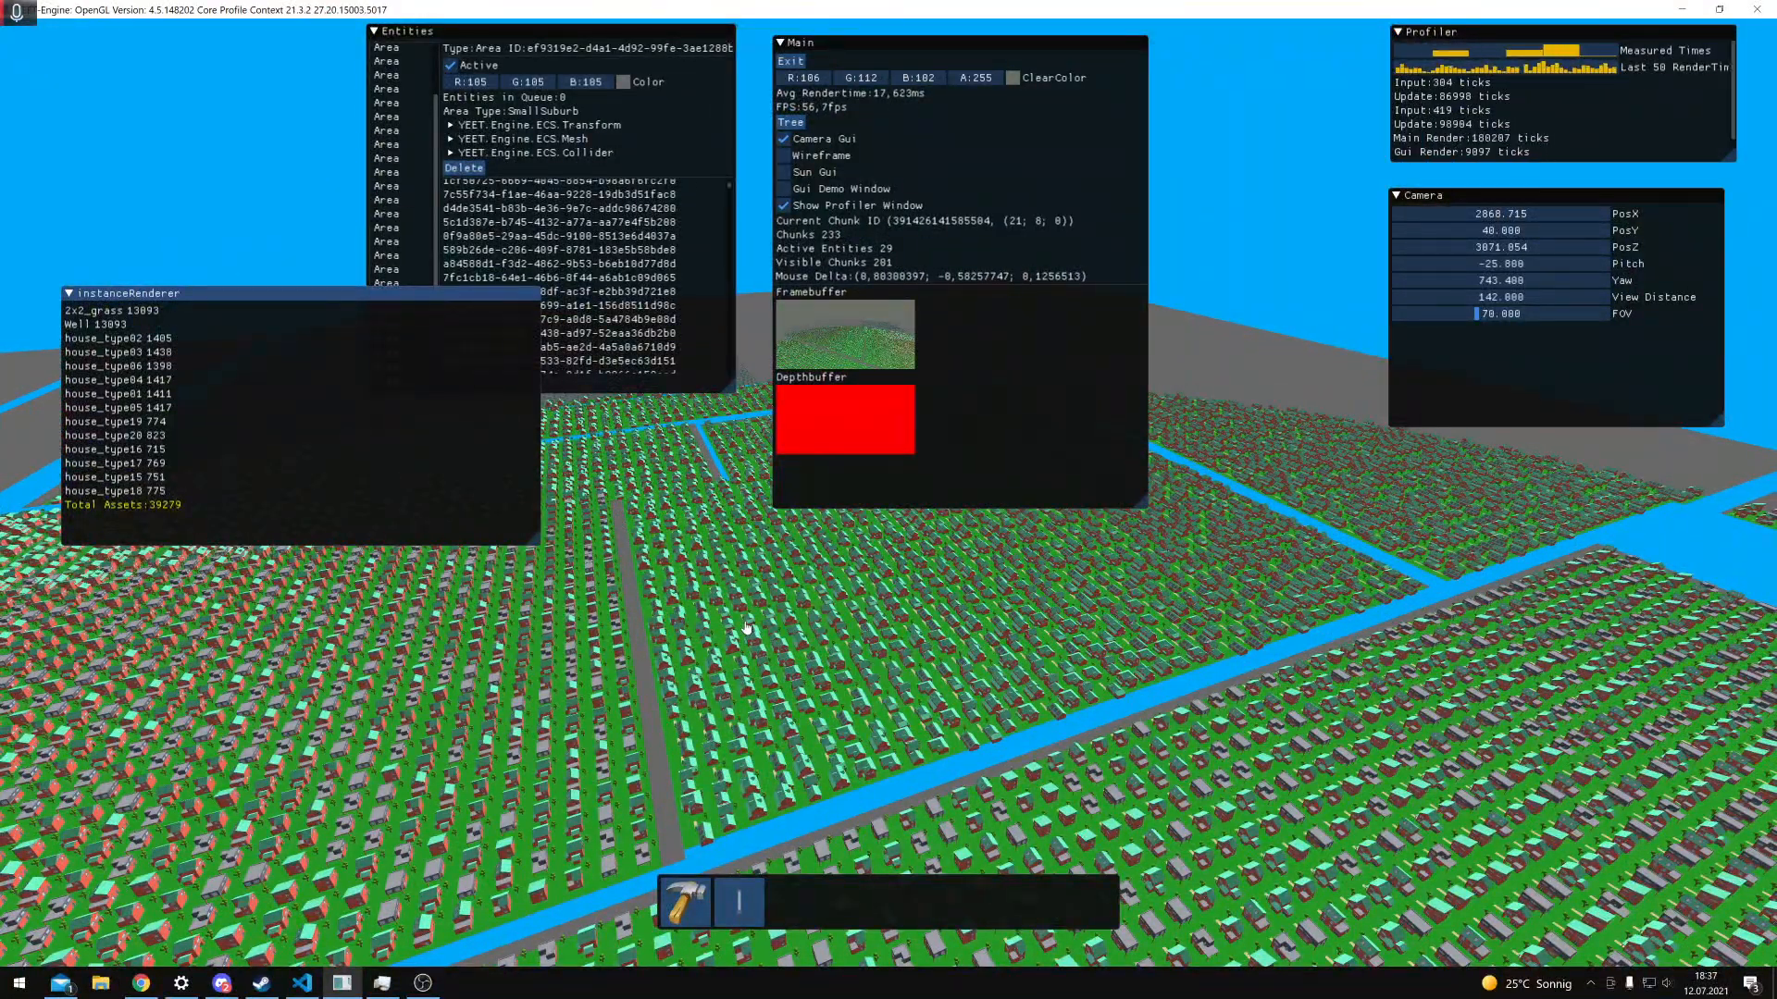
pyautogui.moveTo(957, 708)
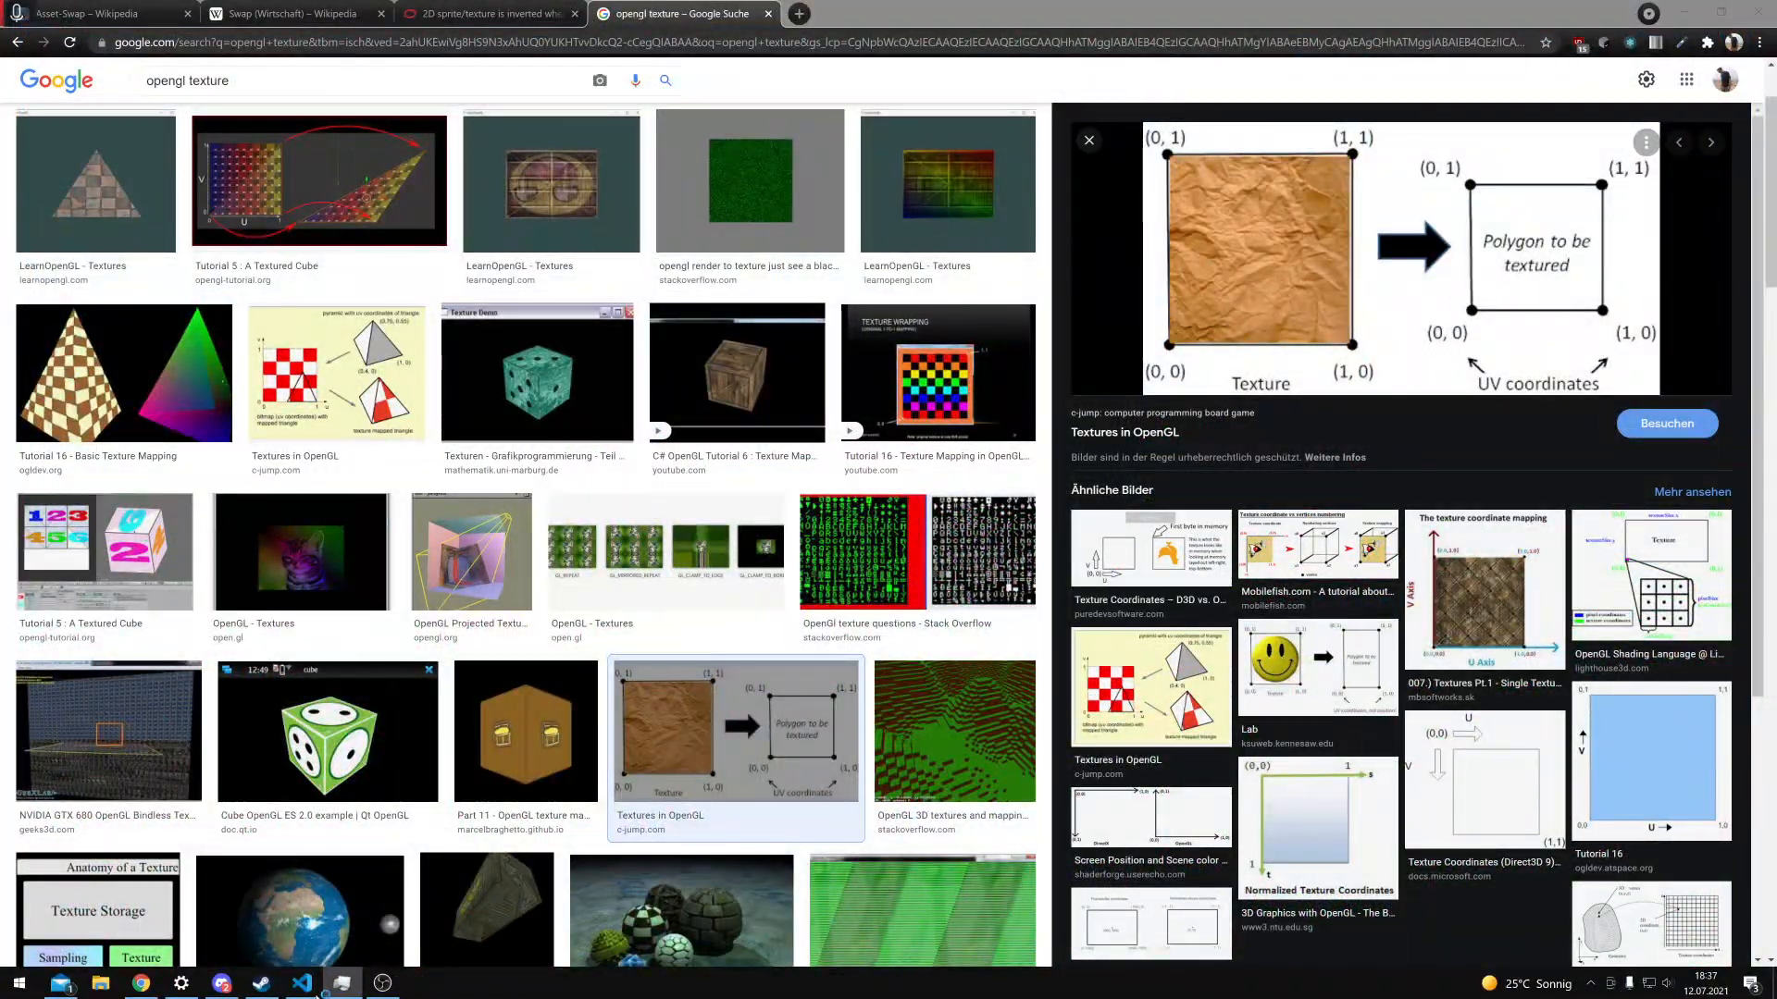
pyautogui.click(300, 982)
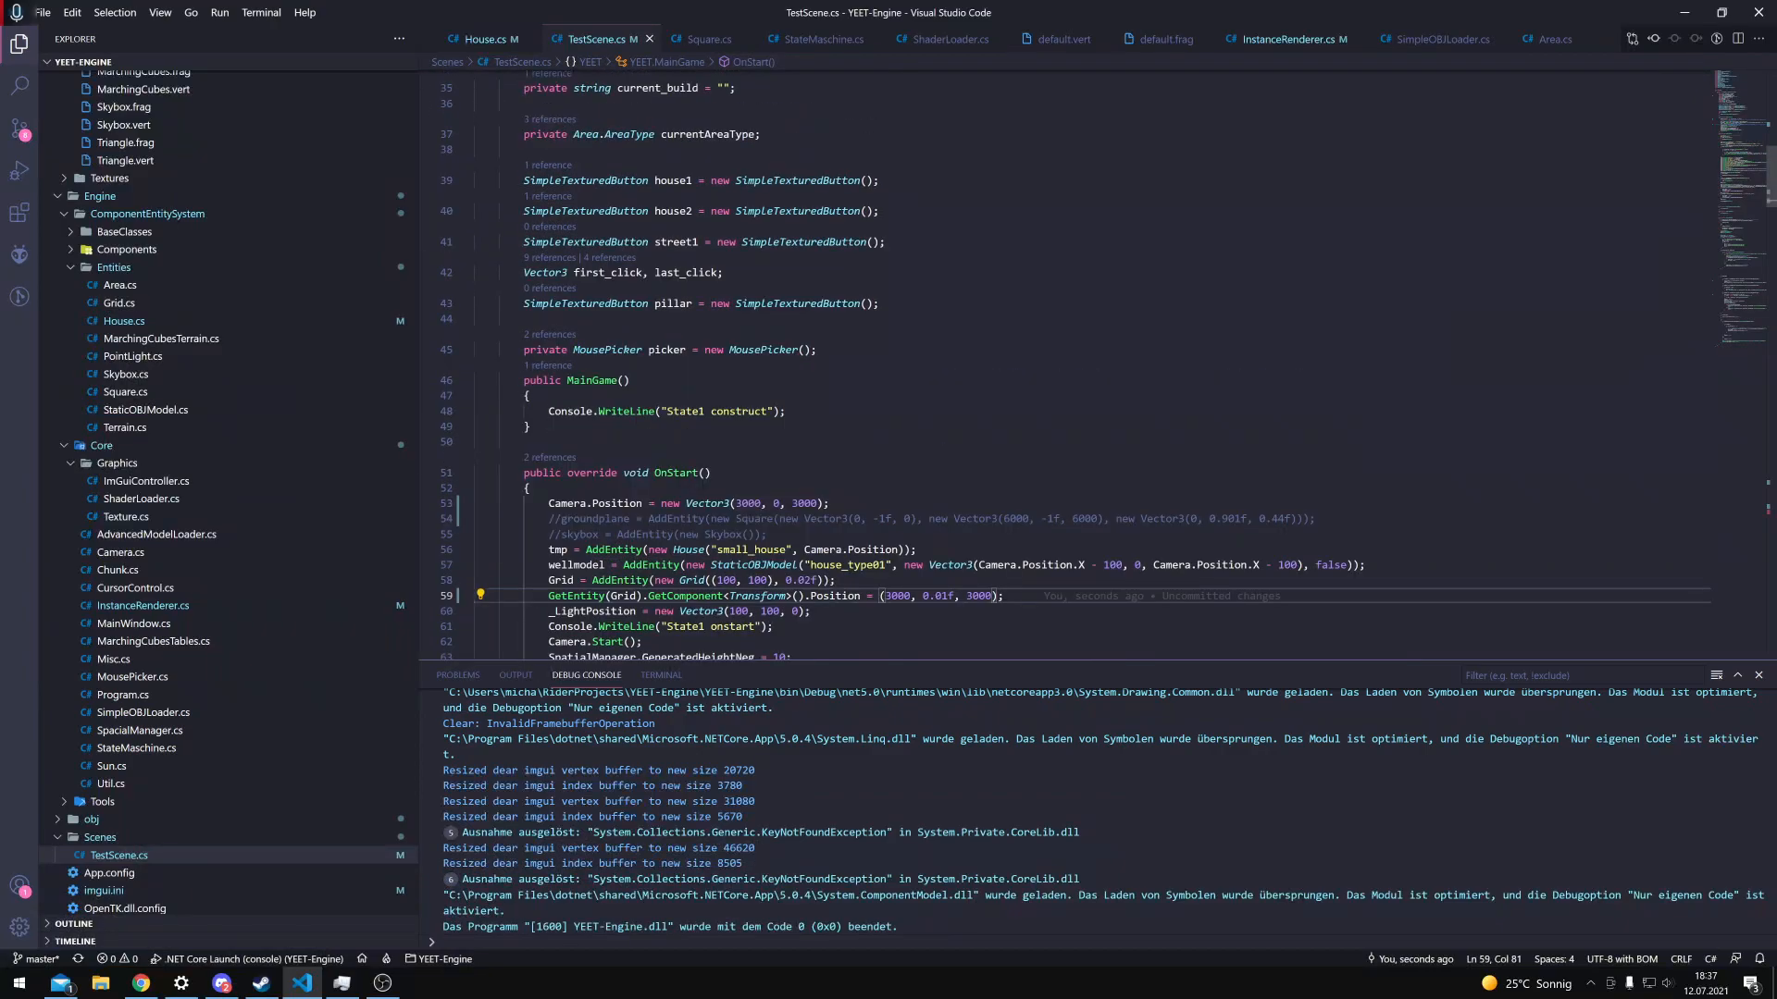
# Show Engine/Core/InstanceRenderer.cs at its AddToStack method with the Debug Console below
pyautogui.click(483, 39)
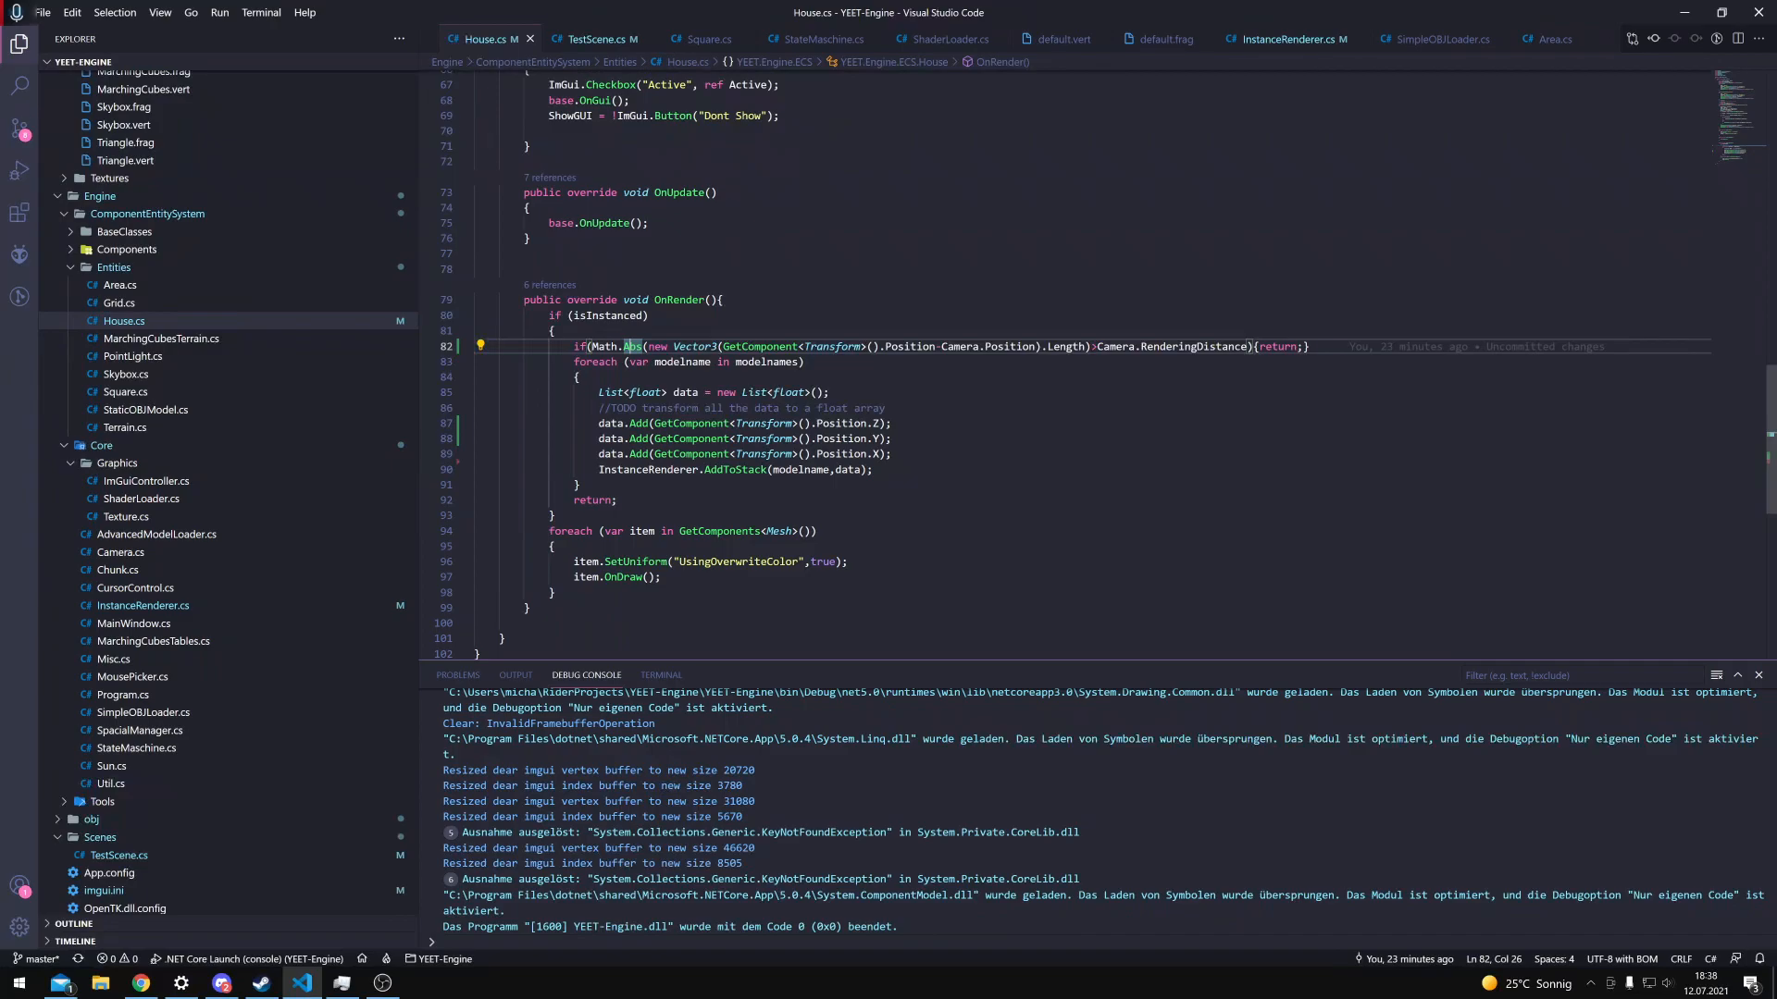
pyautogui.moveTo(1190, 346)
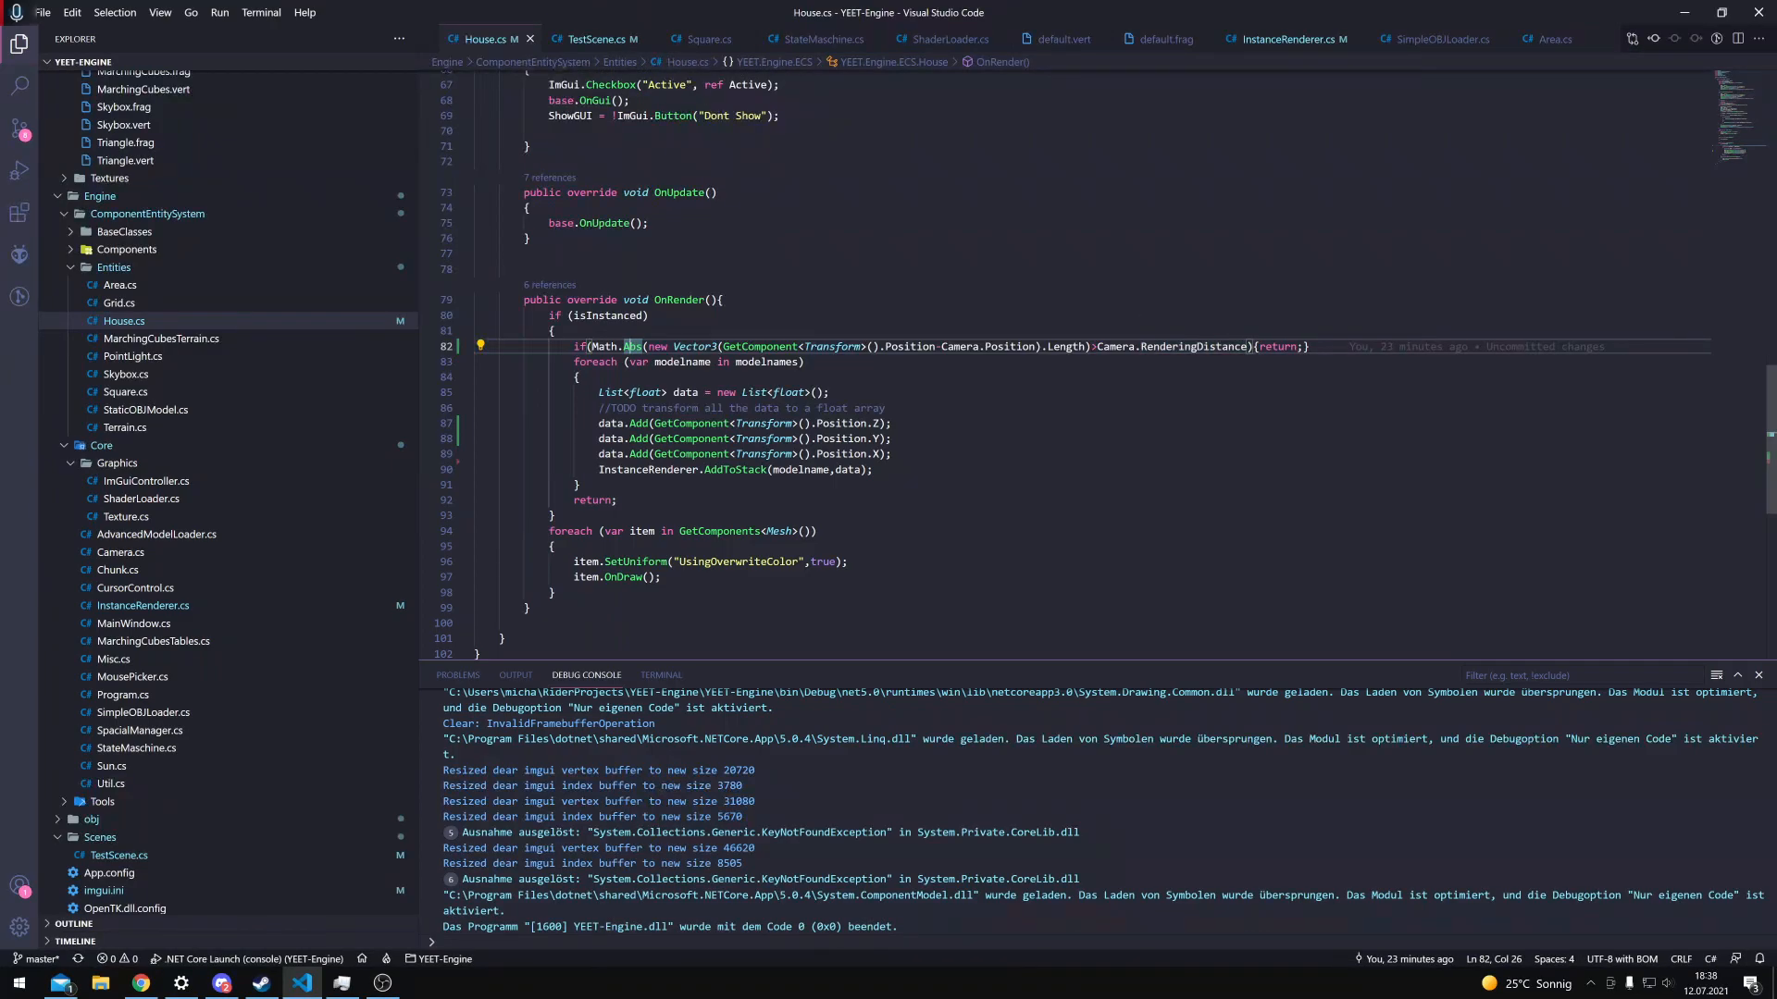
pyautogui.moveTo(649, 468)
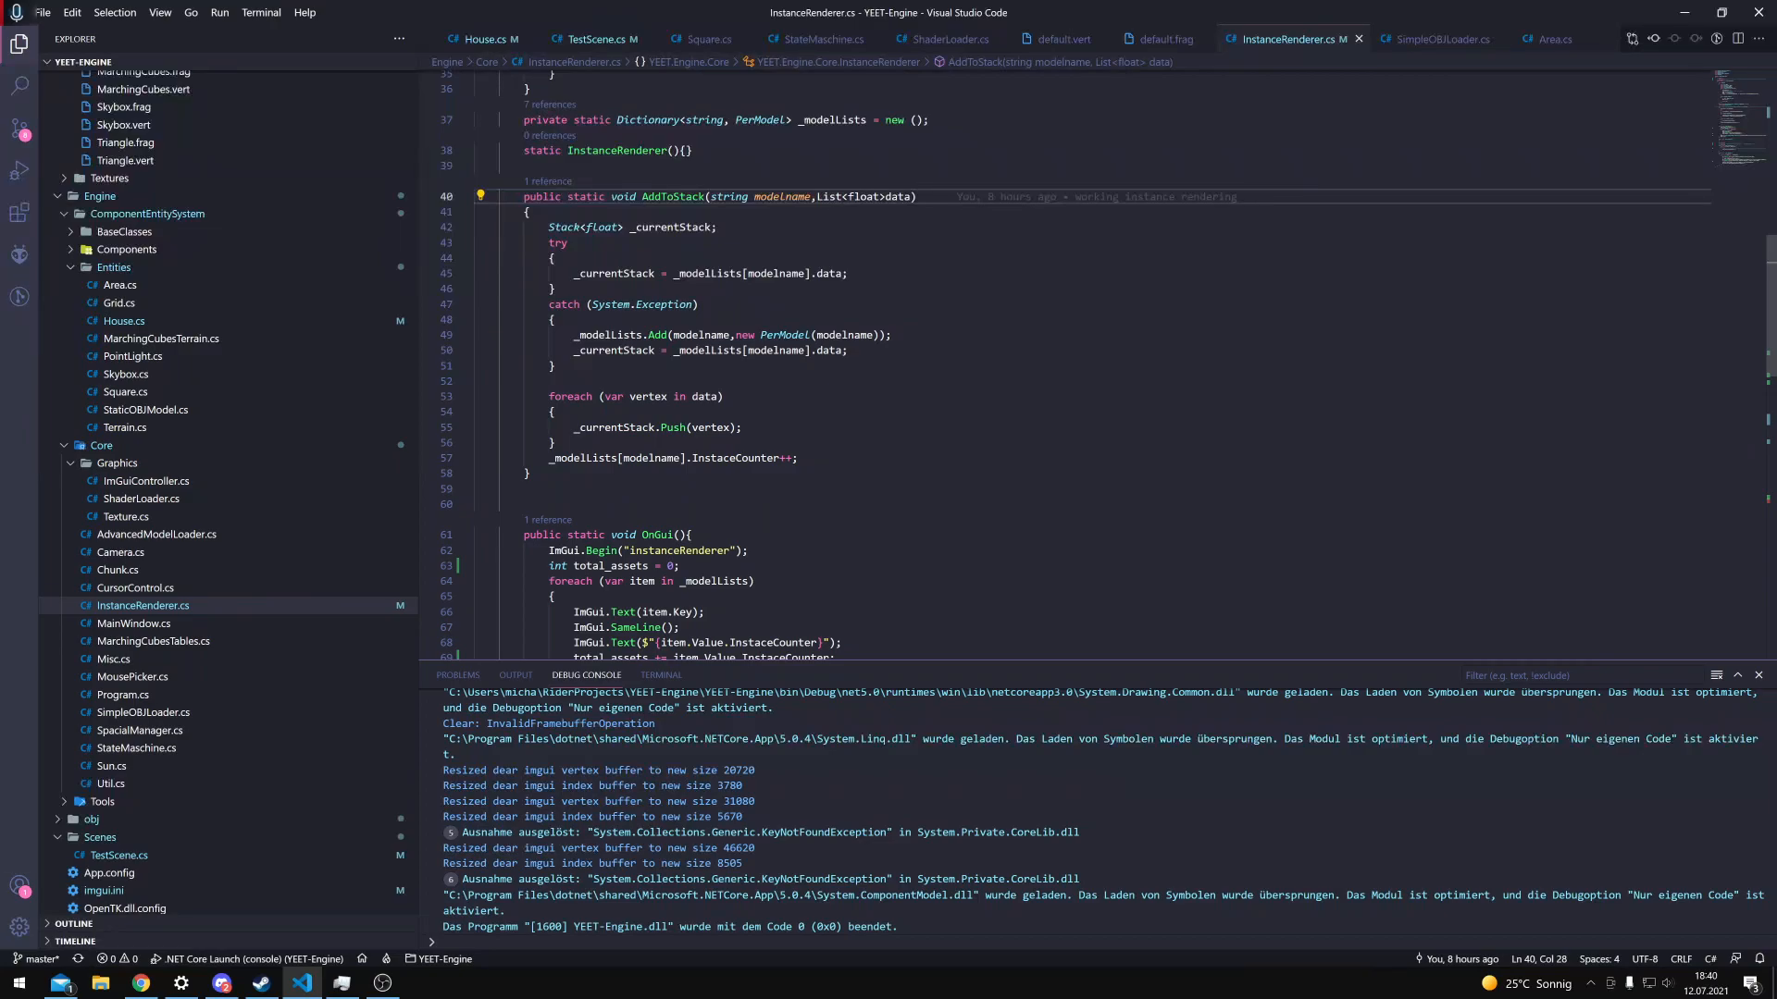
pyautogui.click(775, 274)
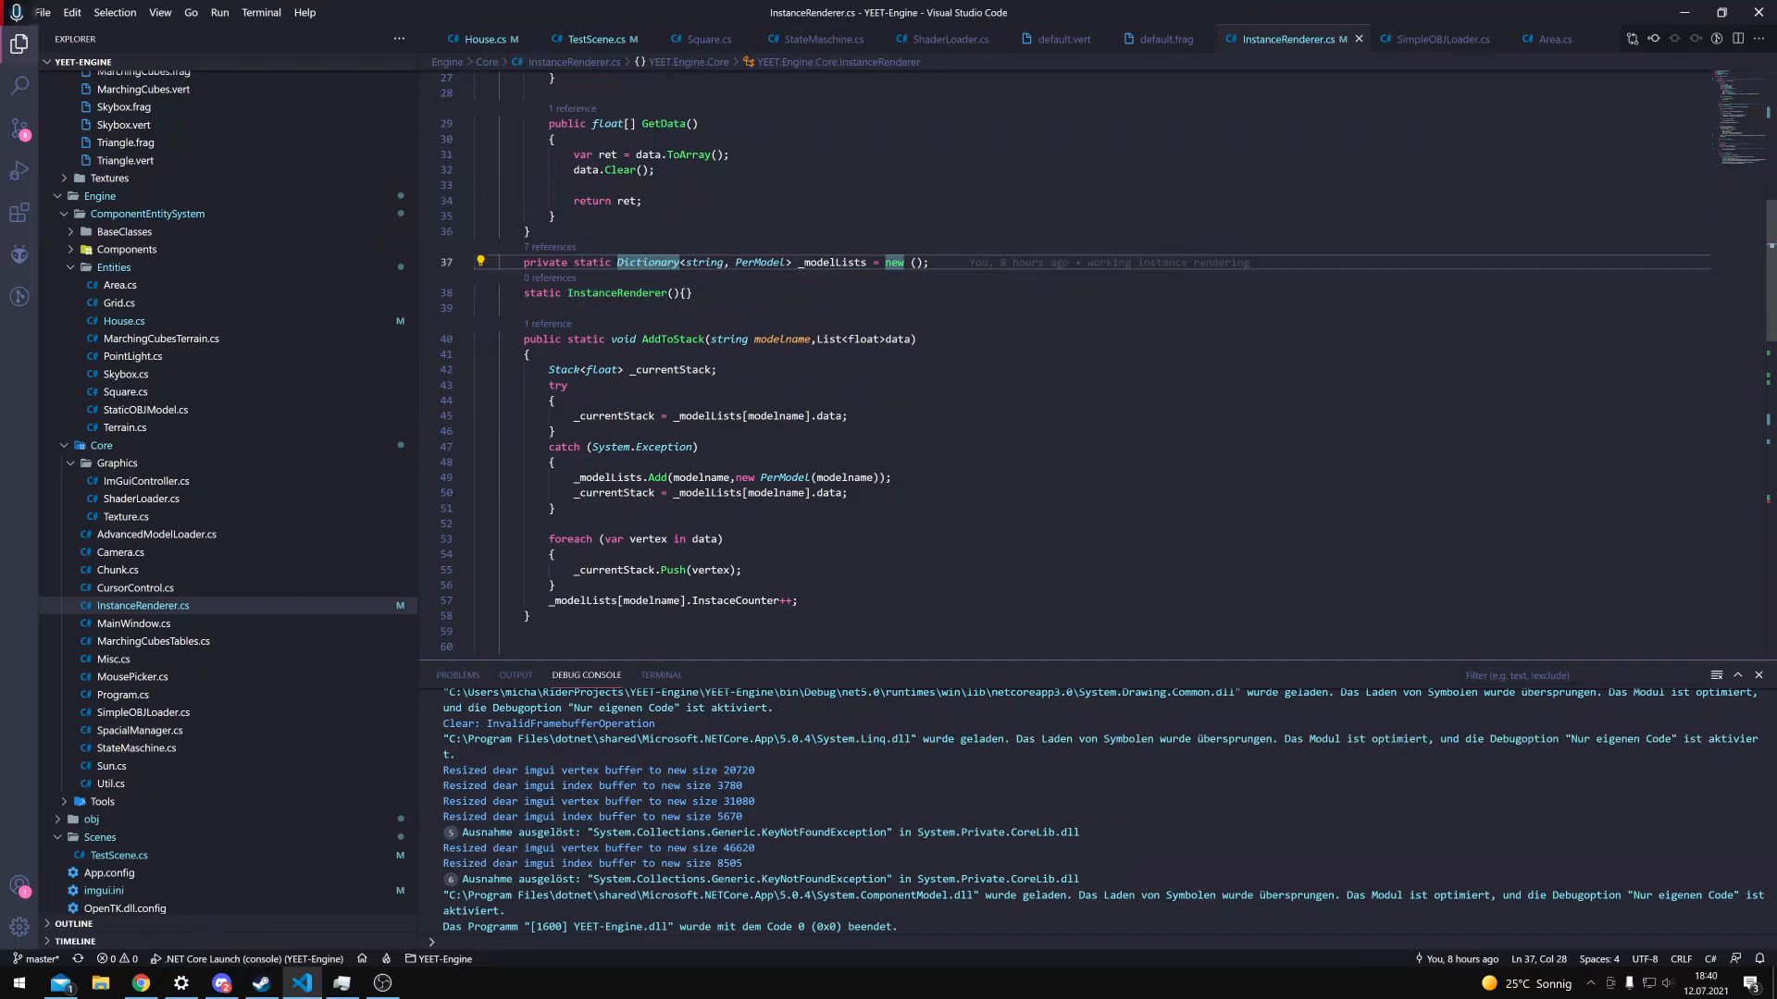
pyautogui.scroll(-3)
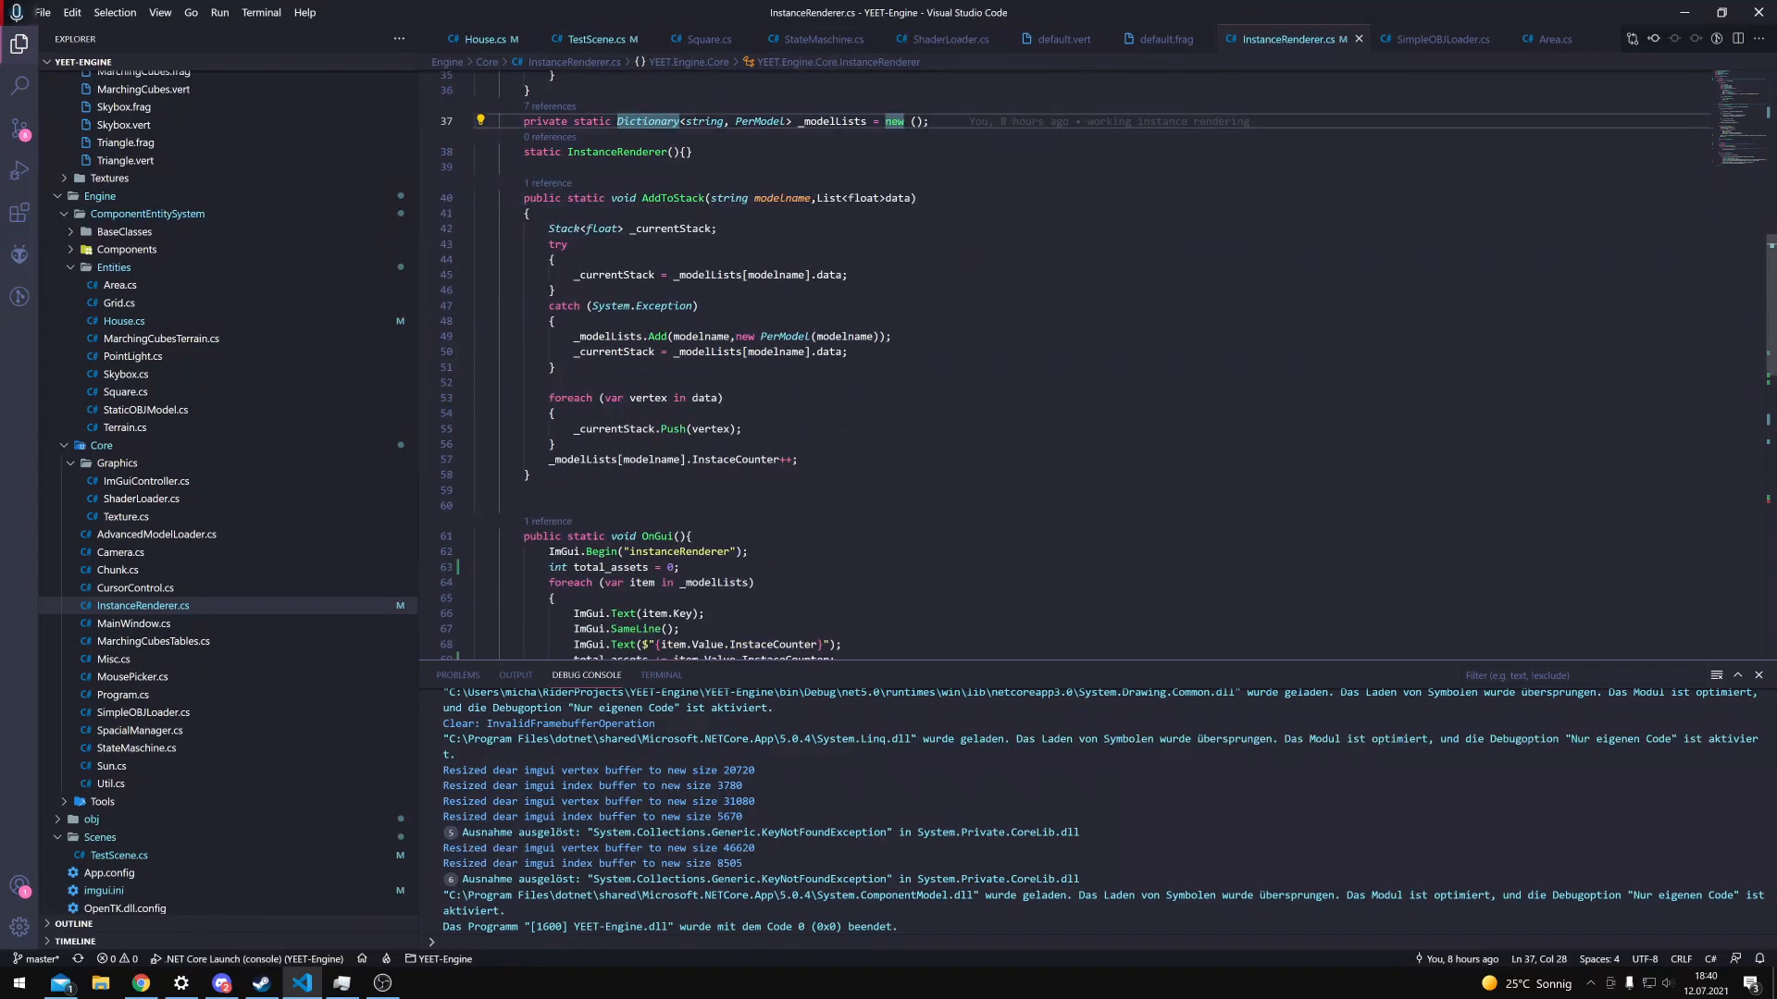
pyautogui.click(706, 352)
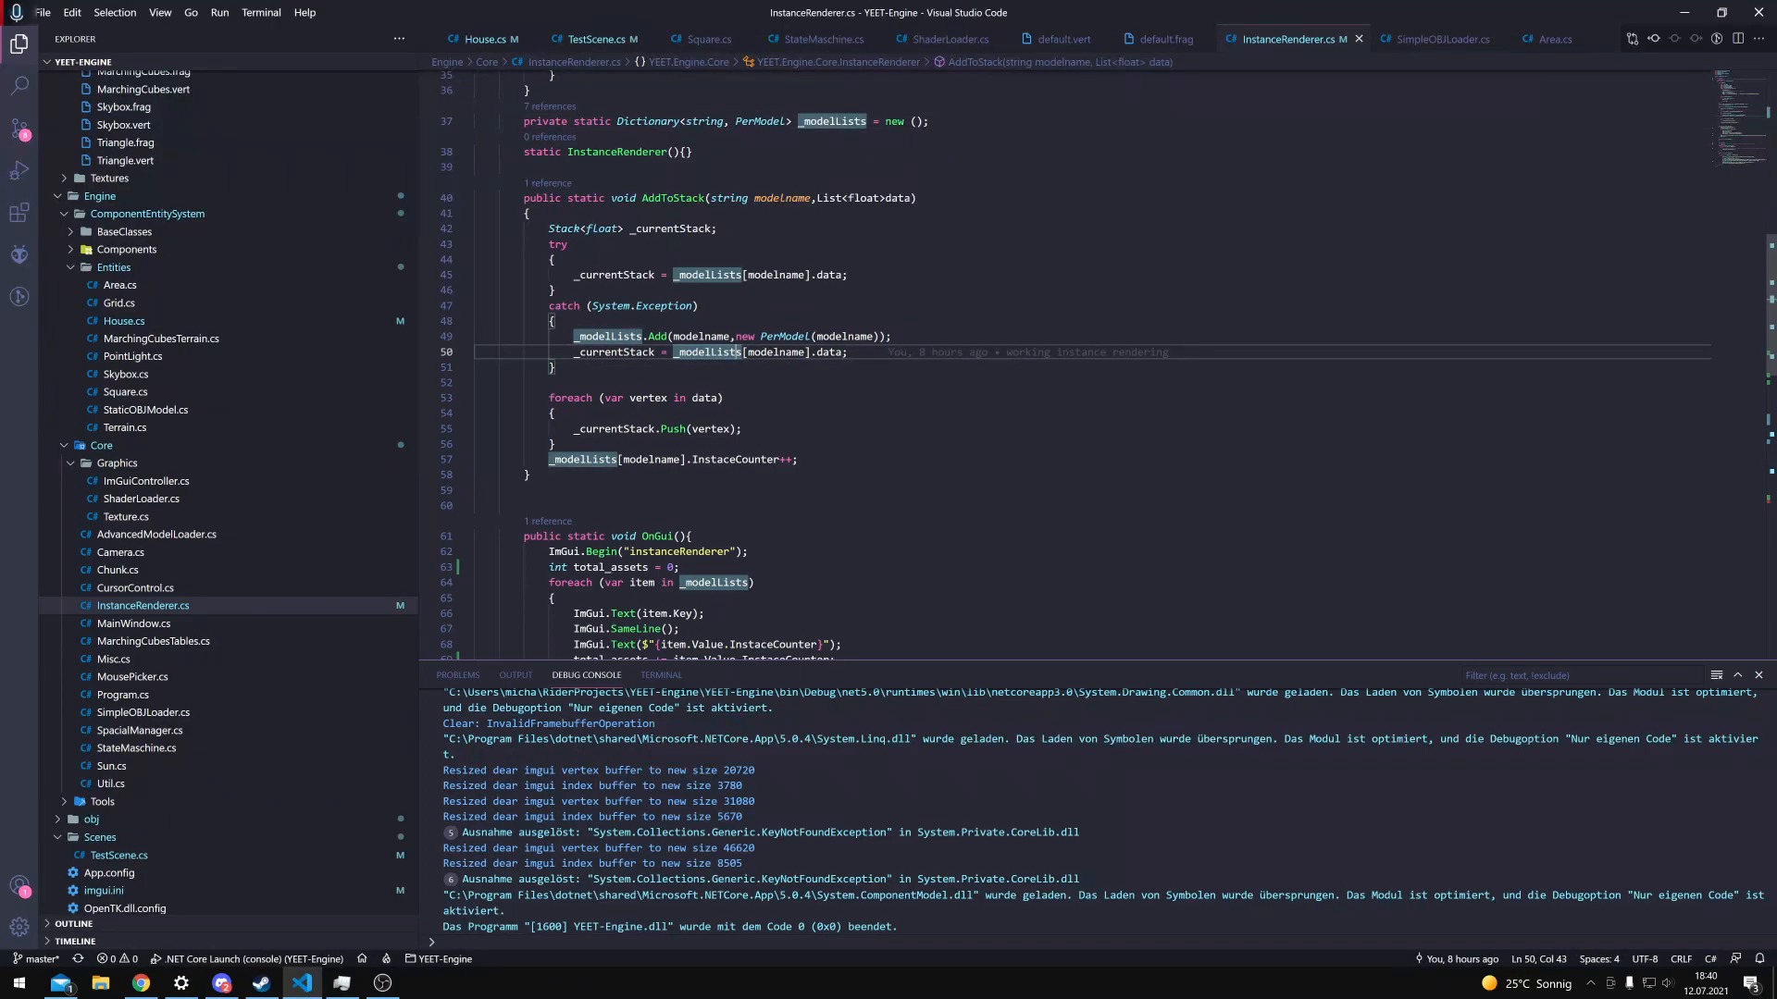
pyautogui.scroll(-3)
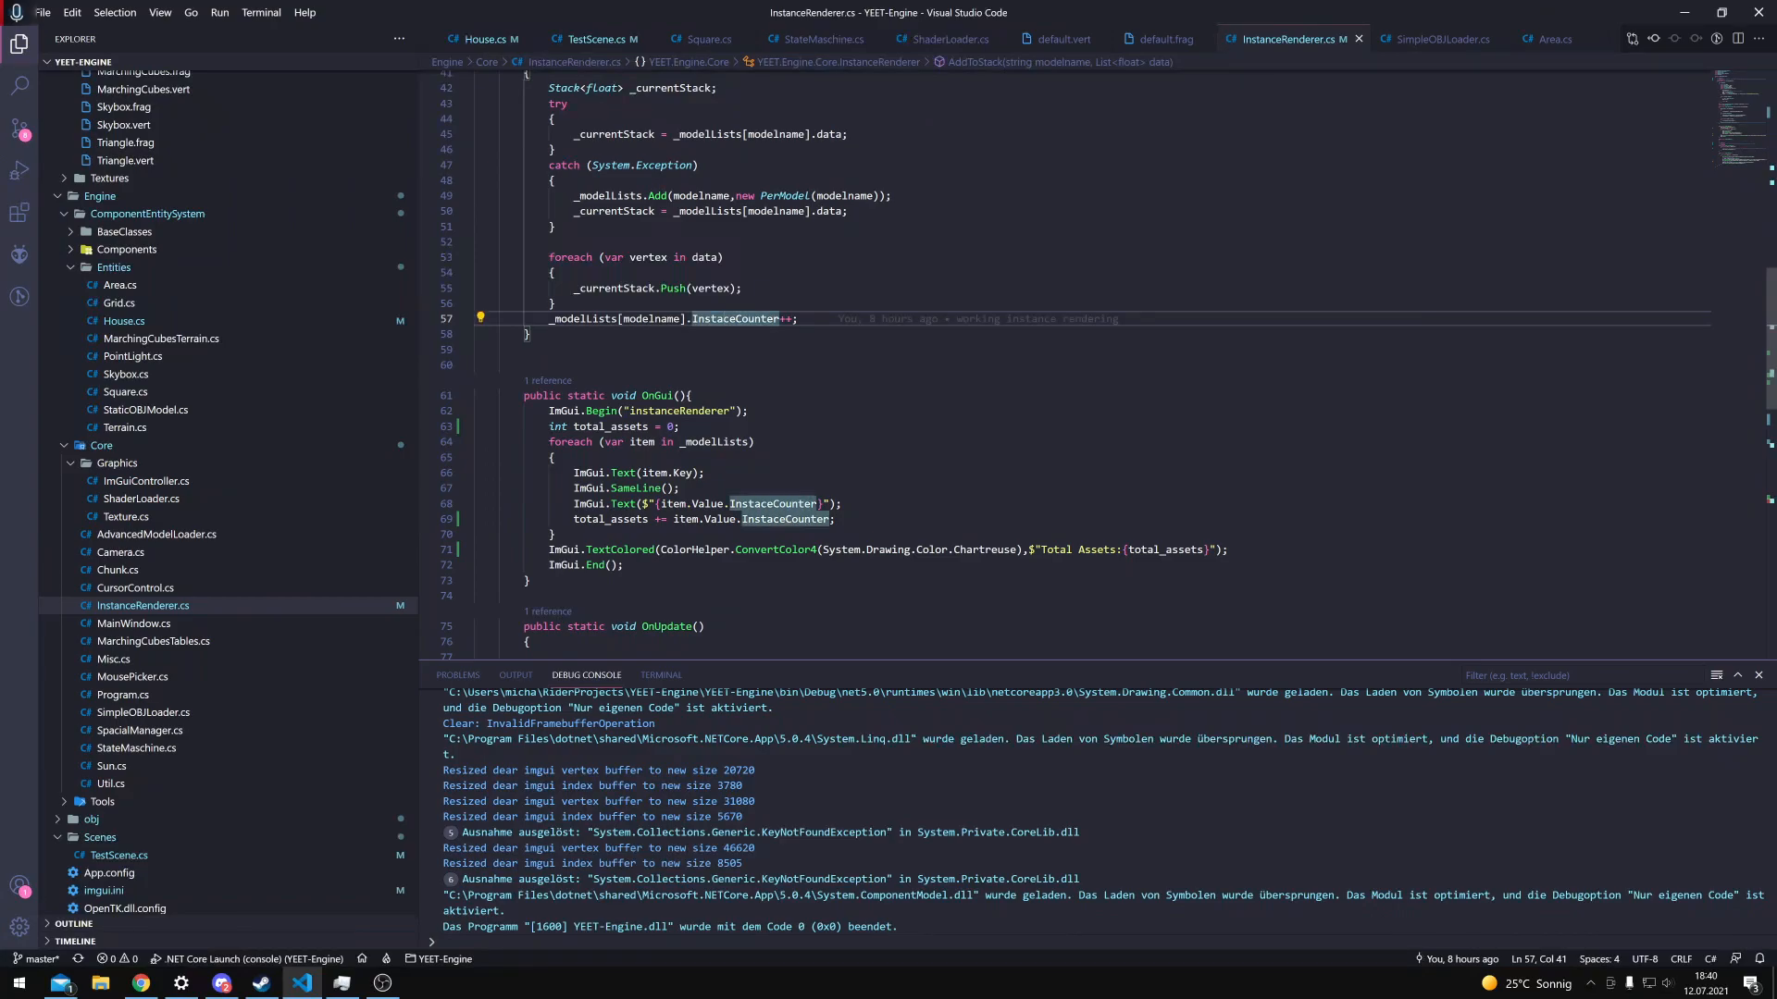
# Bring the ClearStacks and OnRender methods into view and select a span of the buffer-binding code
pyautogui.scroll(-3)
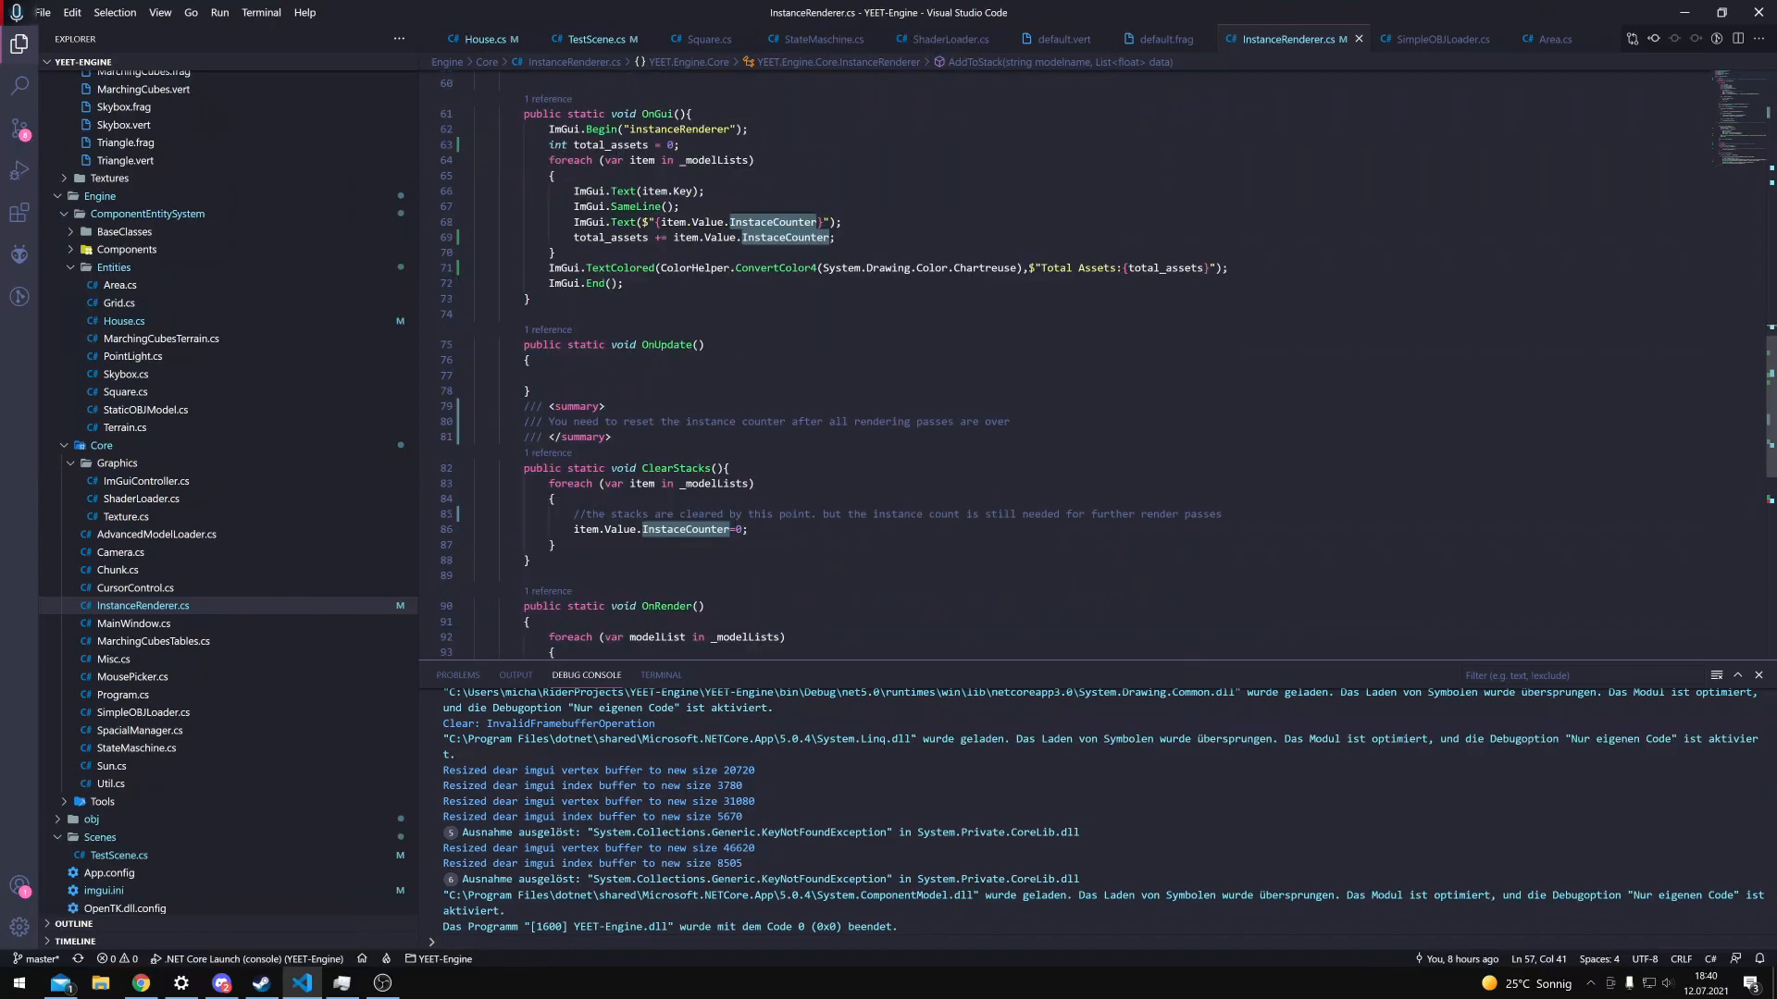
pyautogui.scroll(-3)
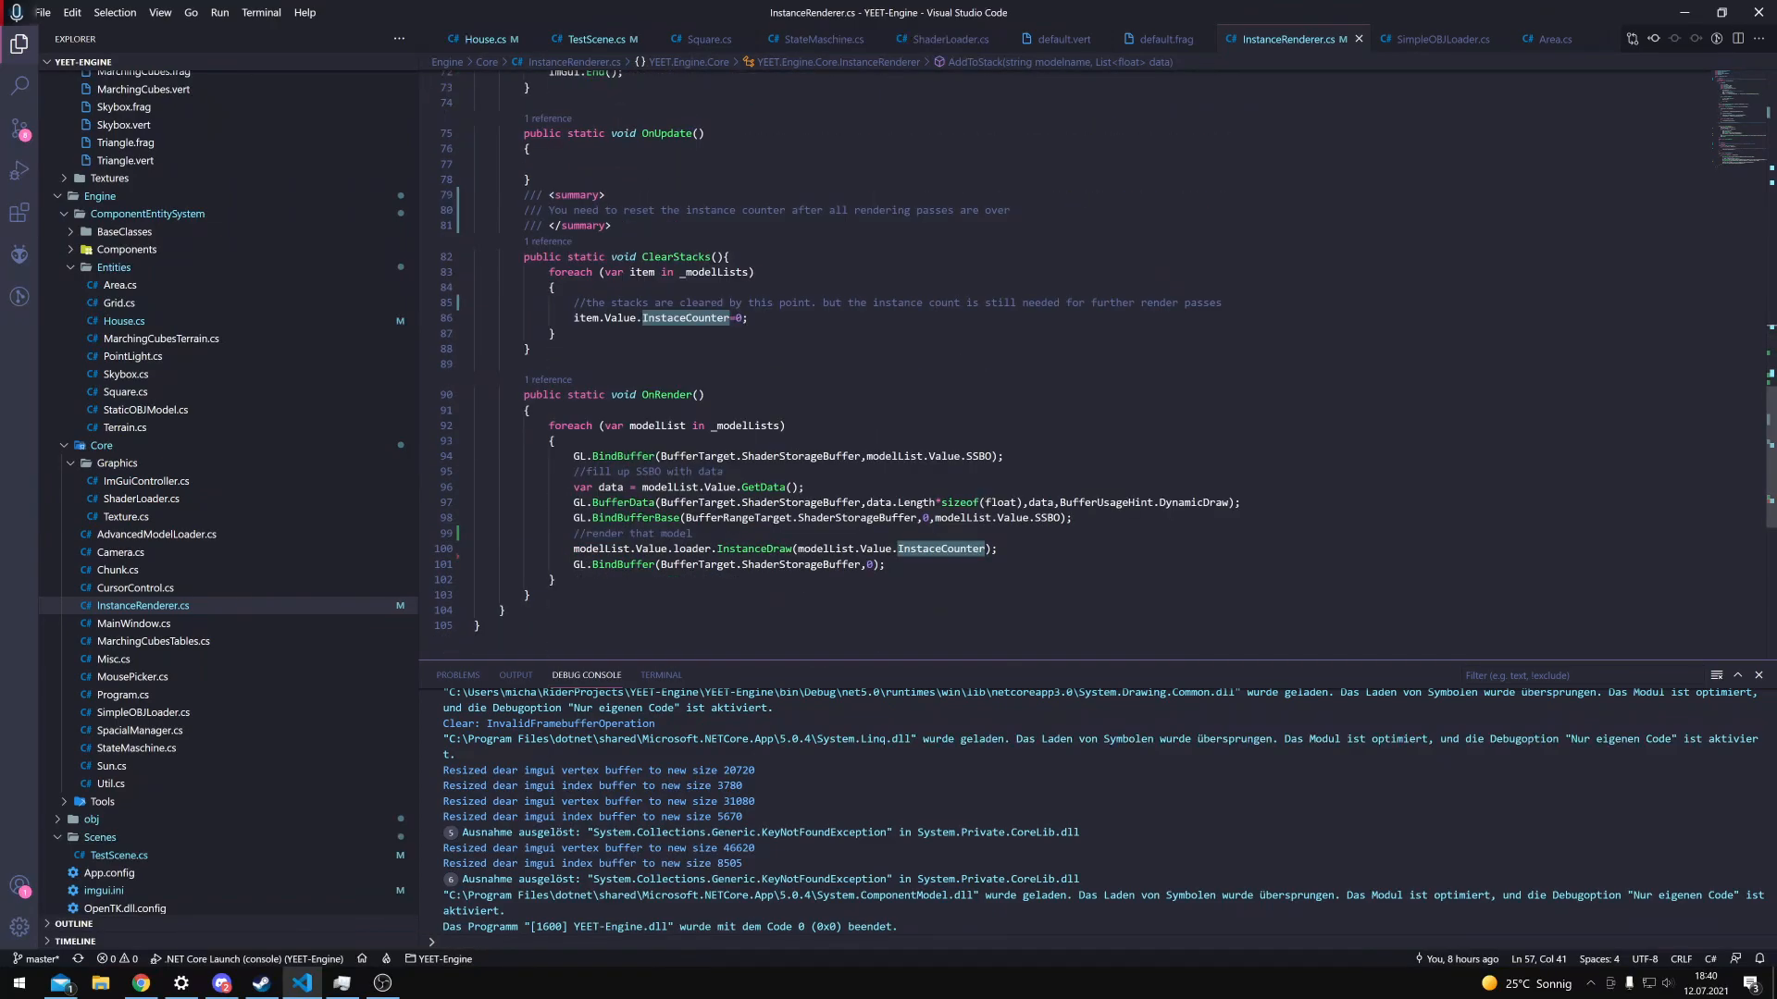
pyautogui.moveTo(552, 426); pyautogui.dragTo(779, 562)
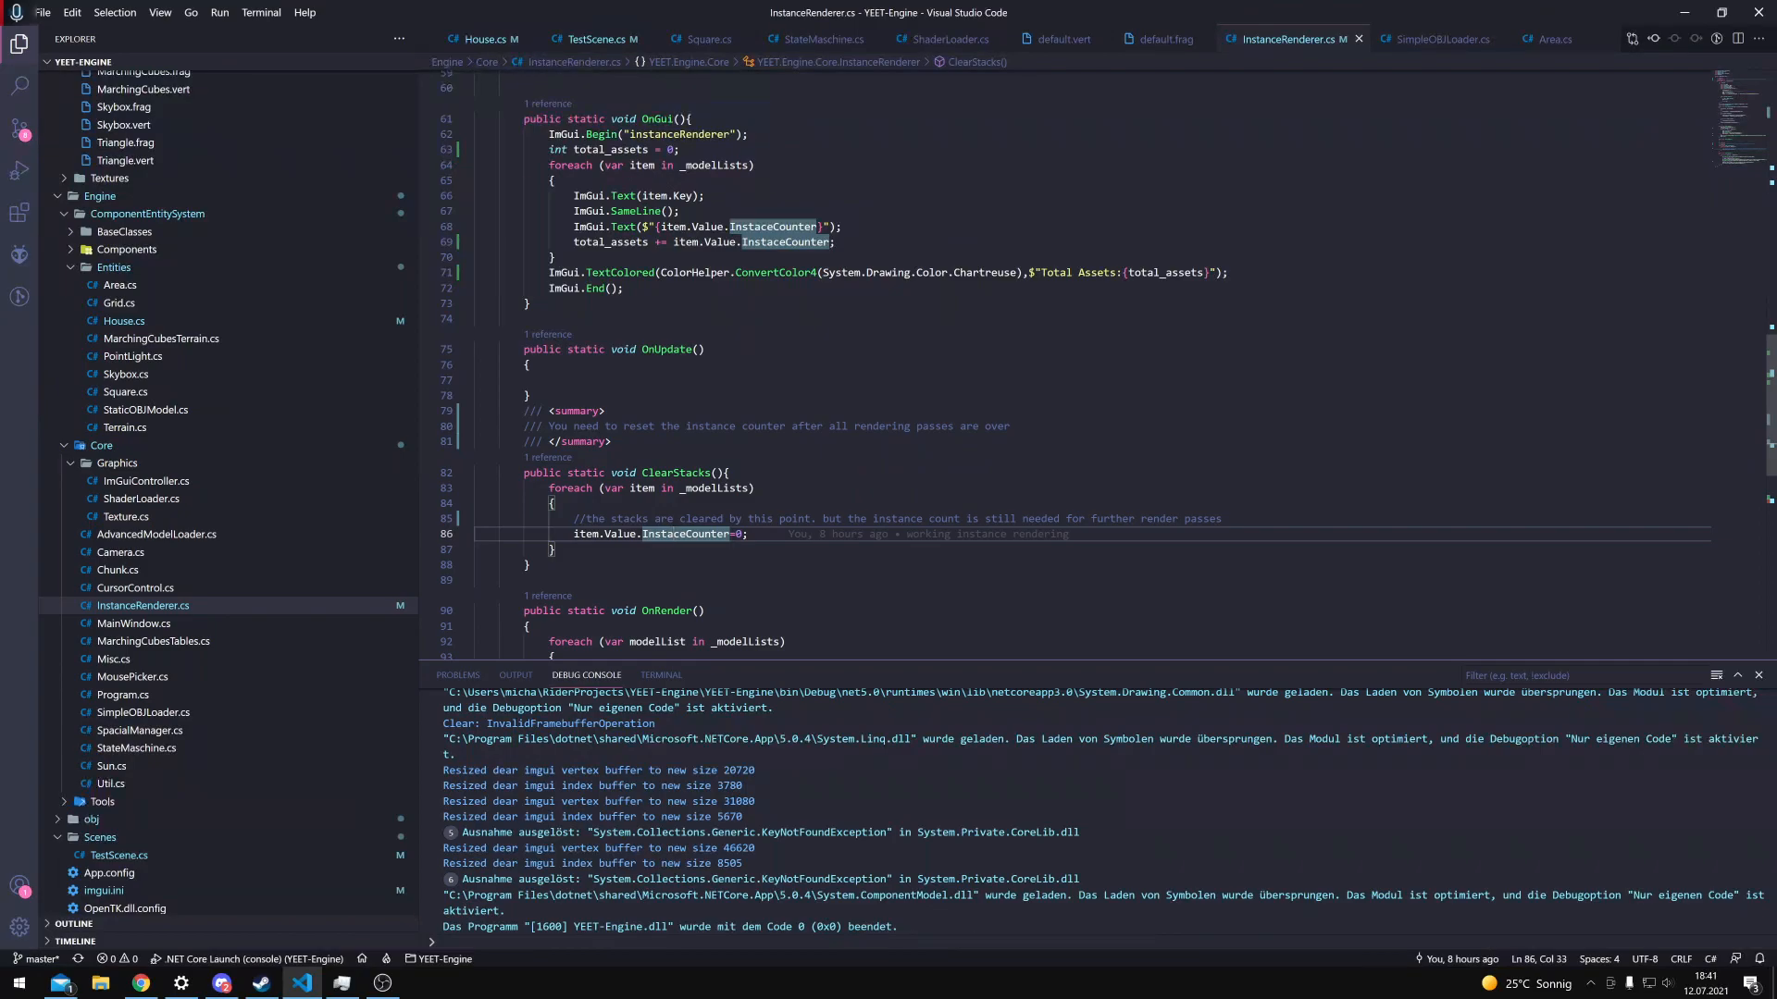
pyautogui.moveTo(250, 554)
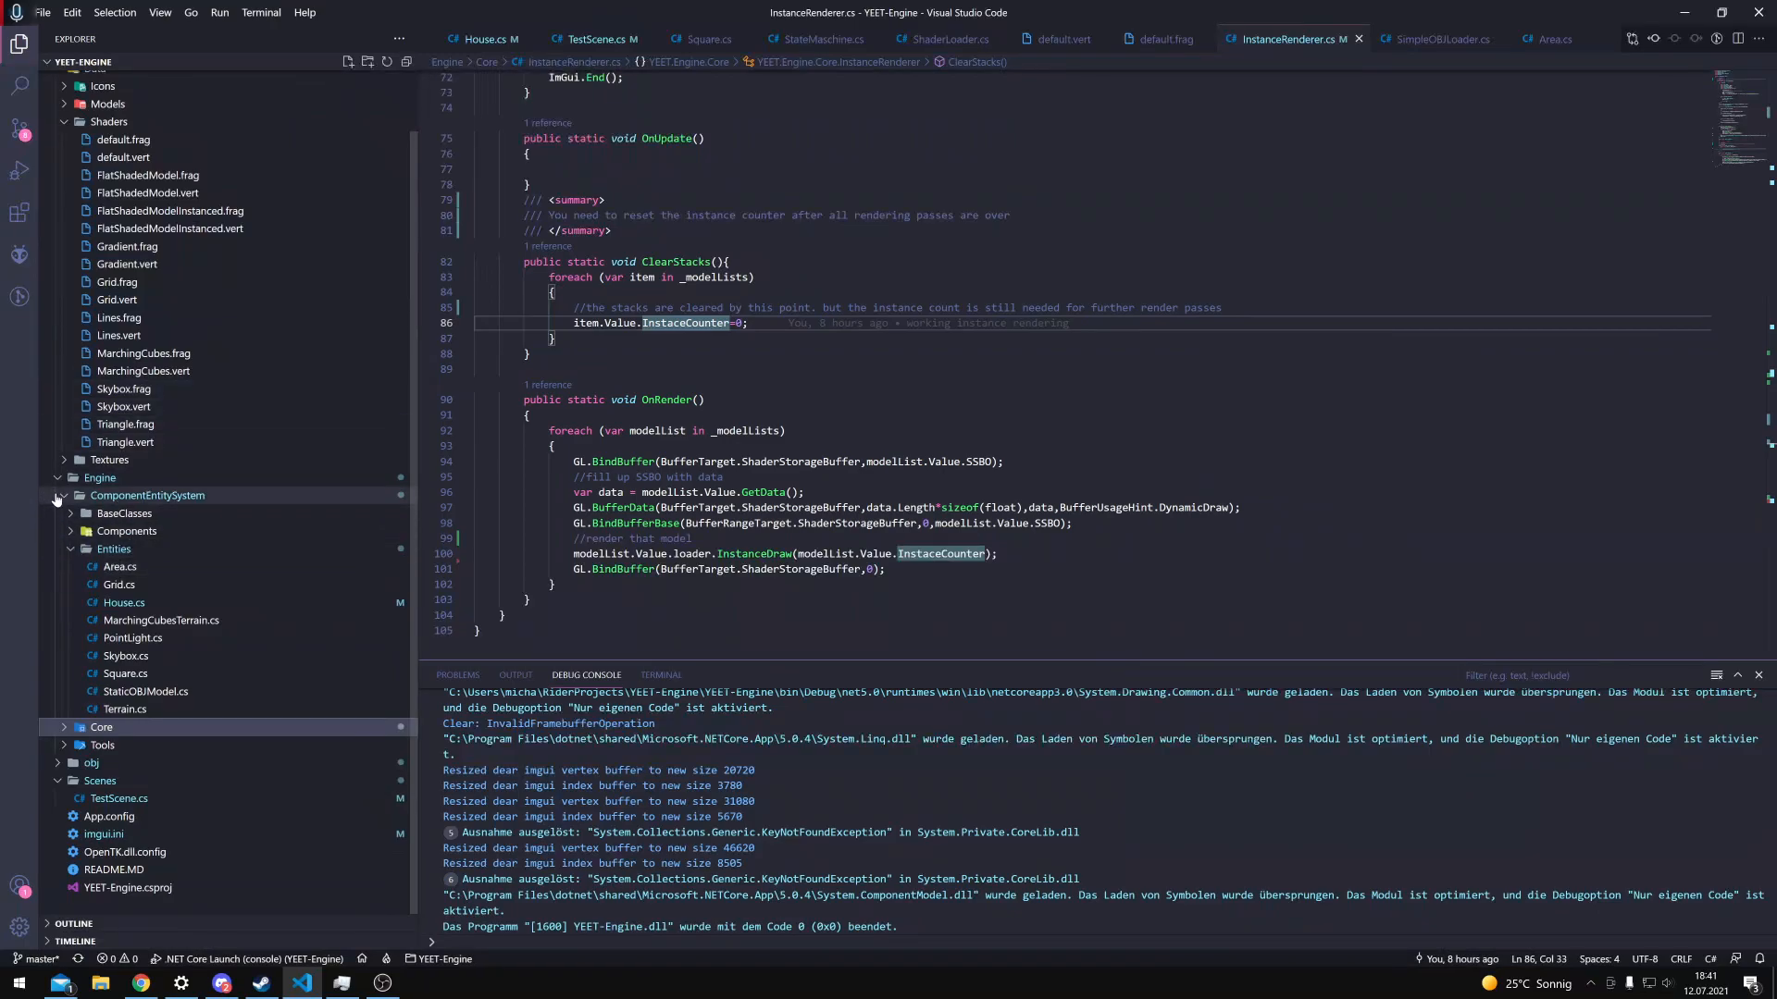
# Collapse the tree, then expand Data to its Shaders and Engine to ComponentEntitySystem
pyautogui.click(85, 496)
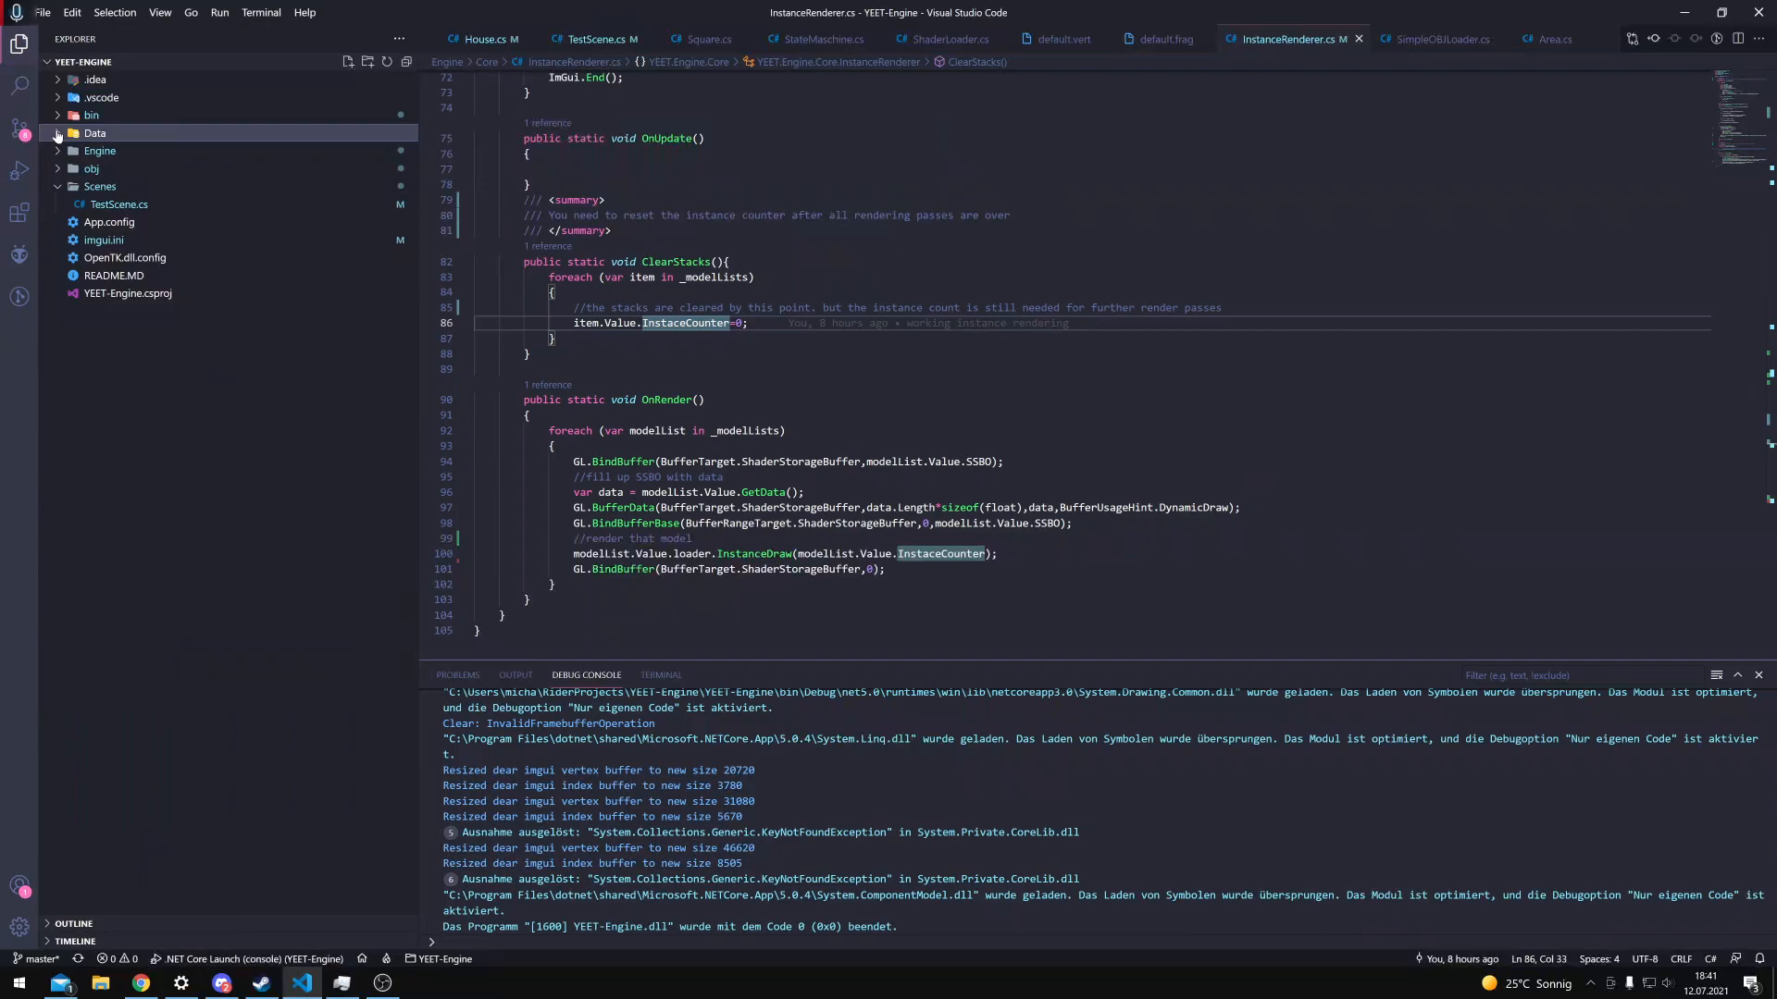
pyautogui.click(95, 133)
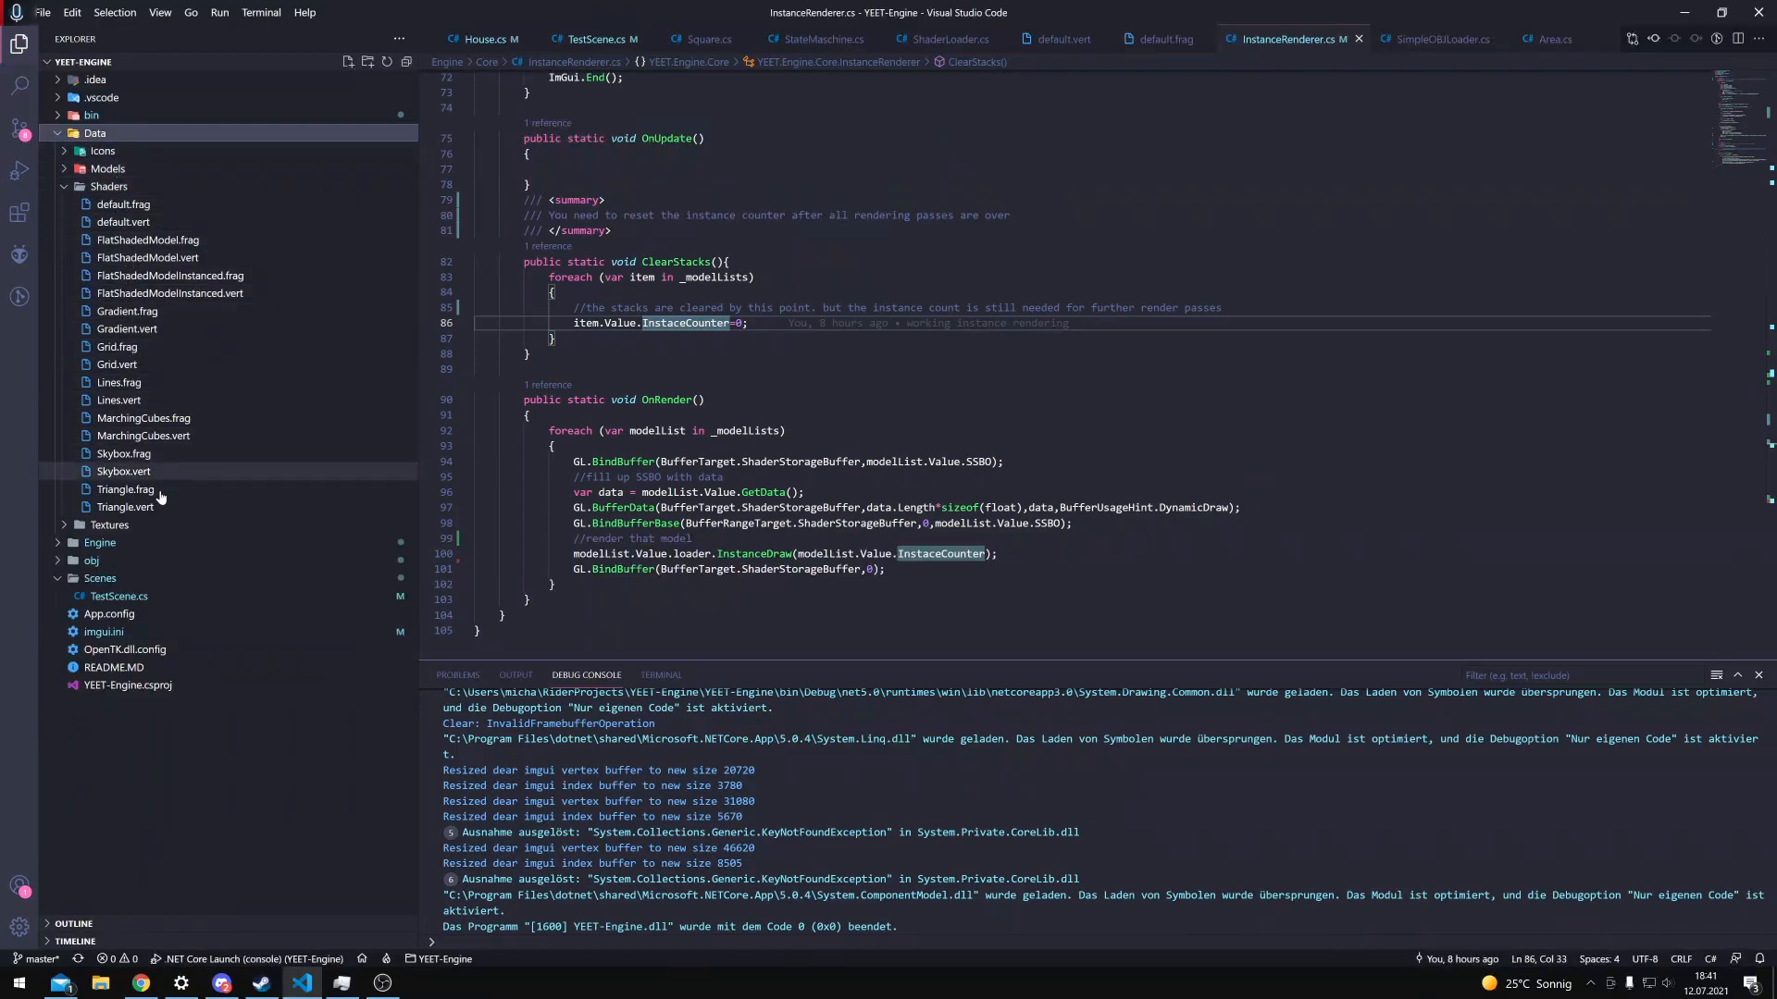
pyautogui.moveTo(124, 454)
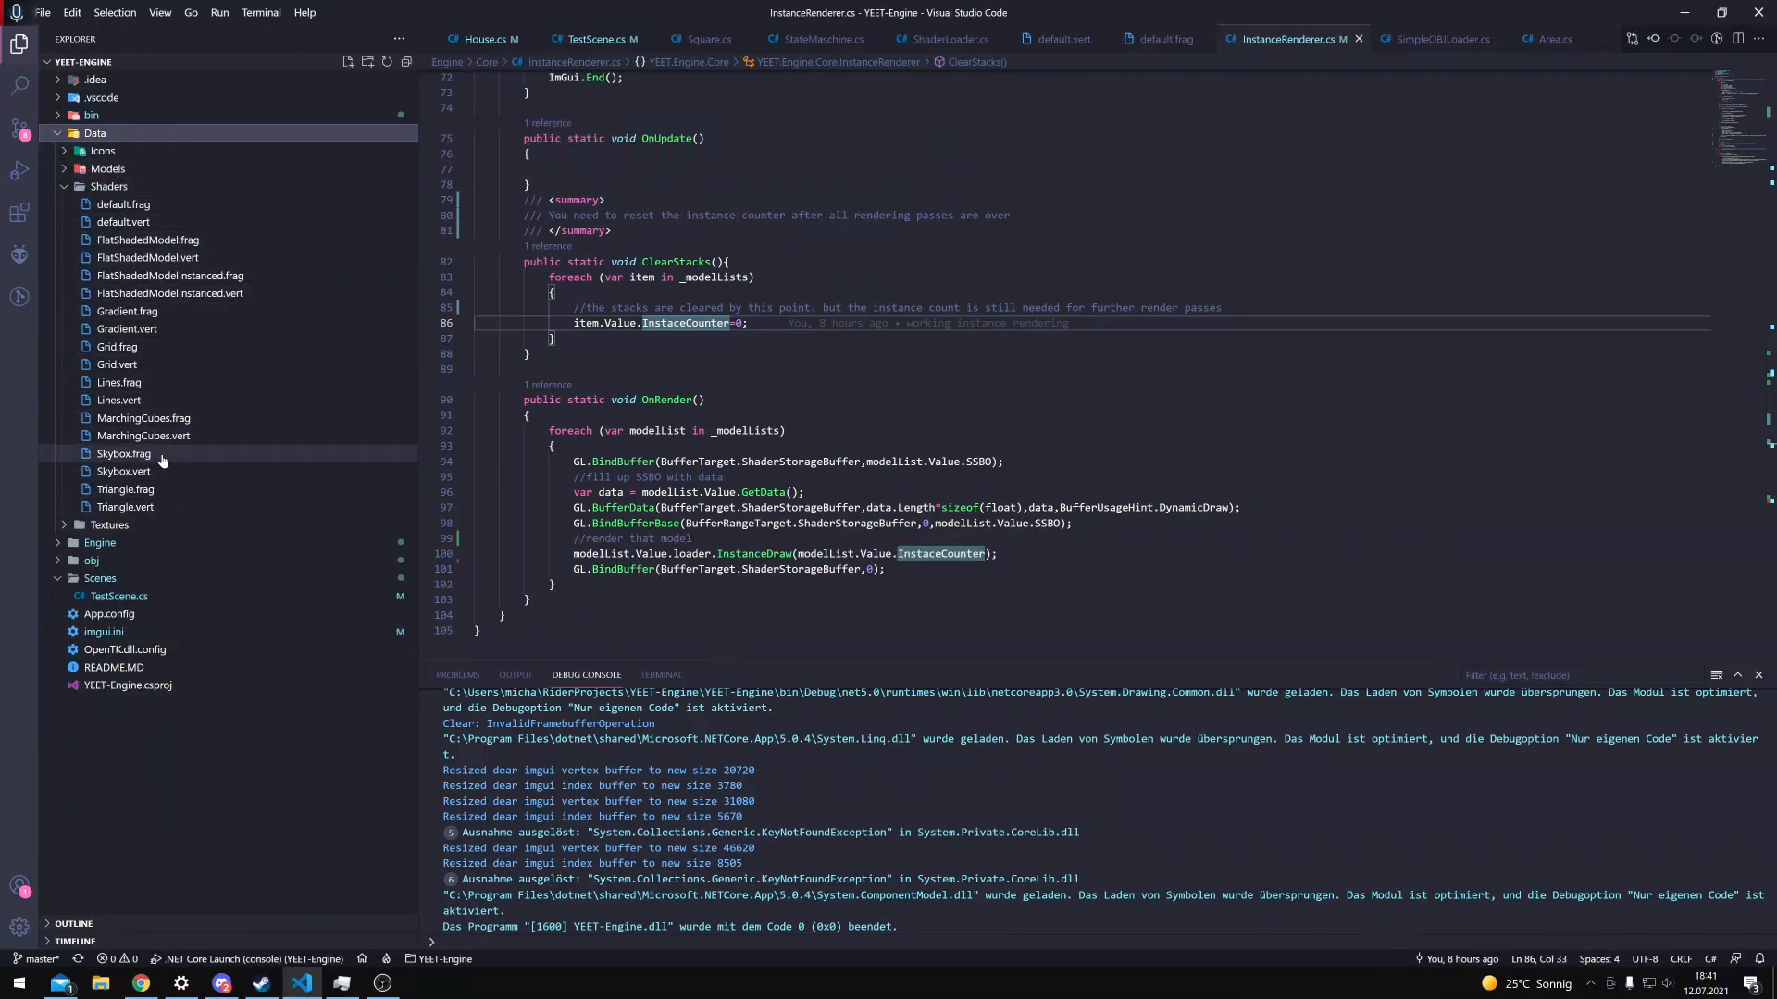
pyautogui.click(99, 542)
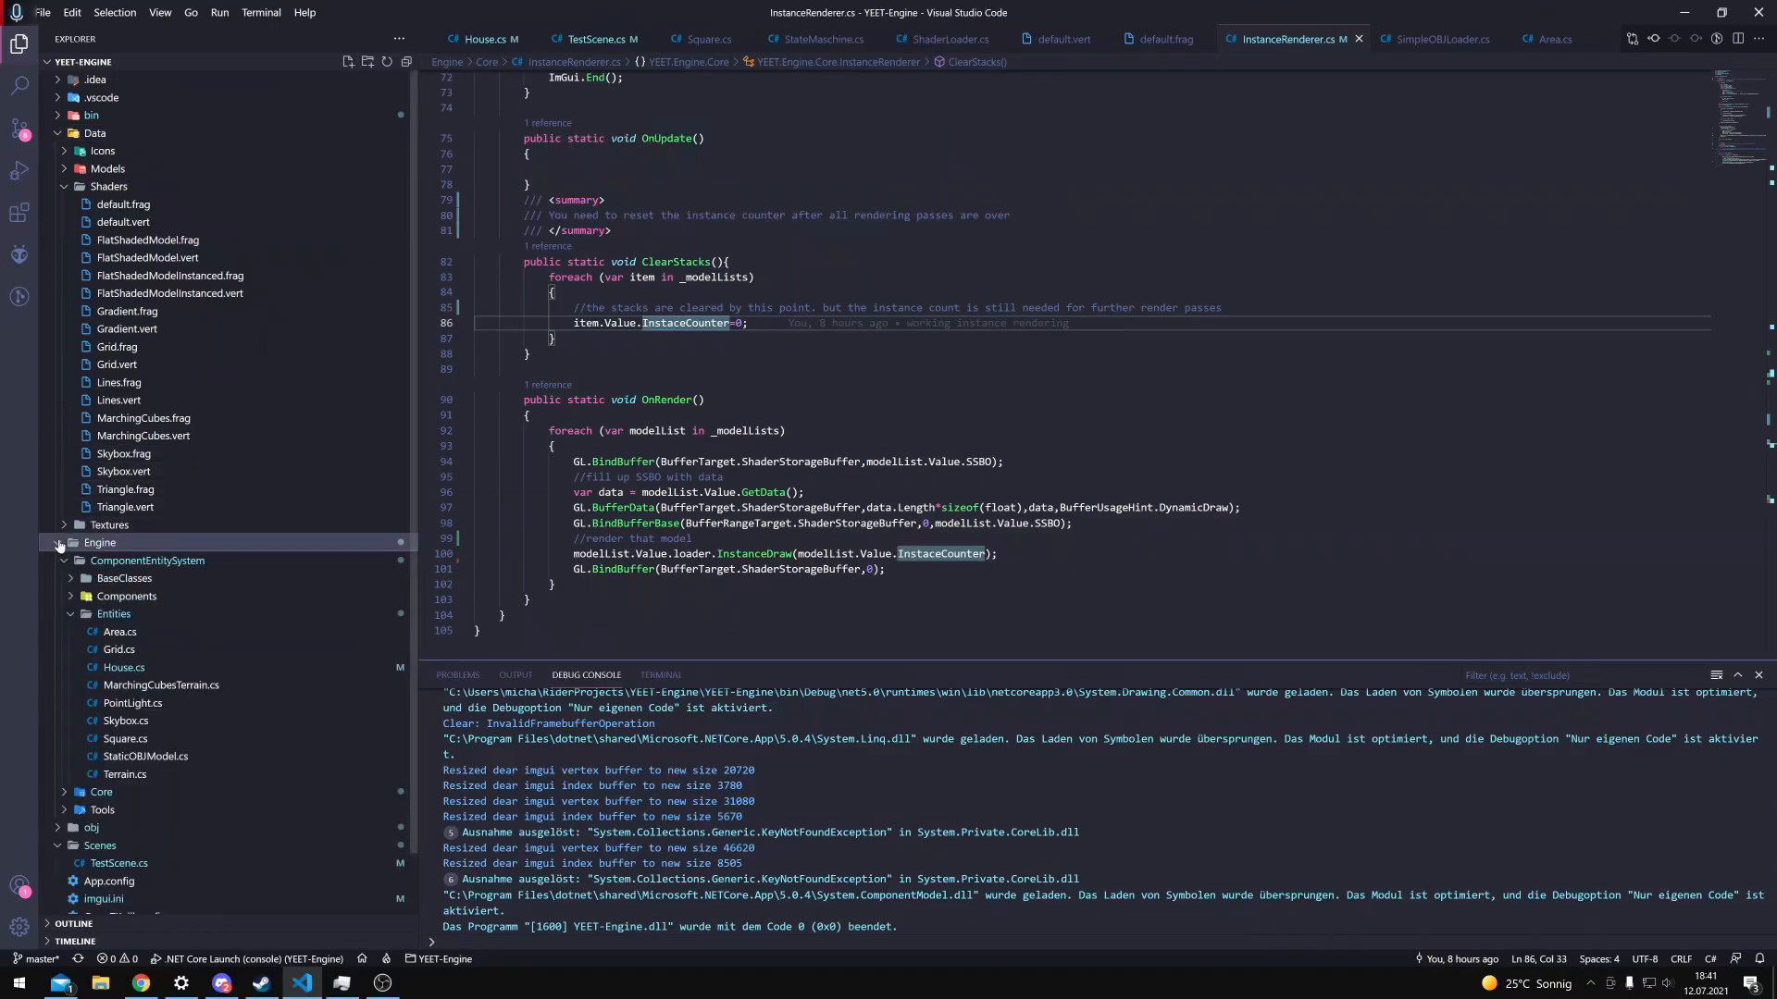
pyautogui.click(122, 668)
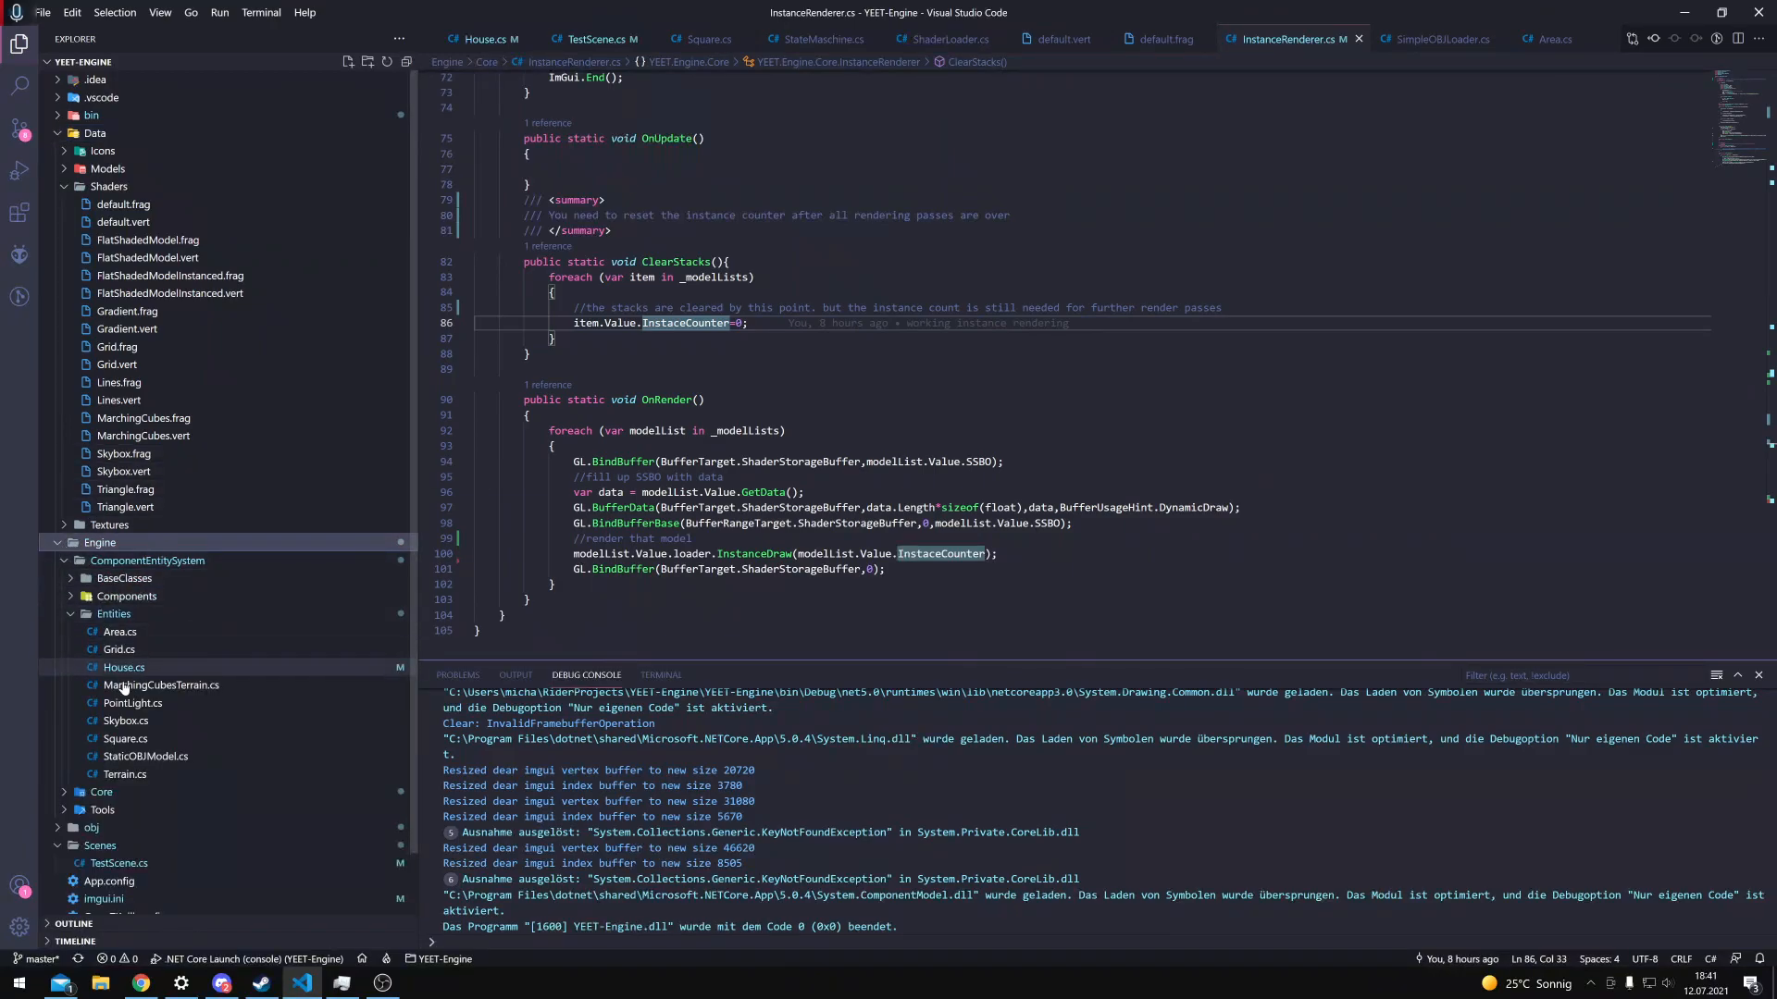